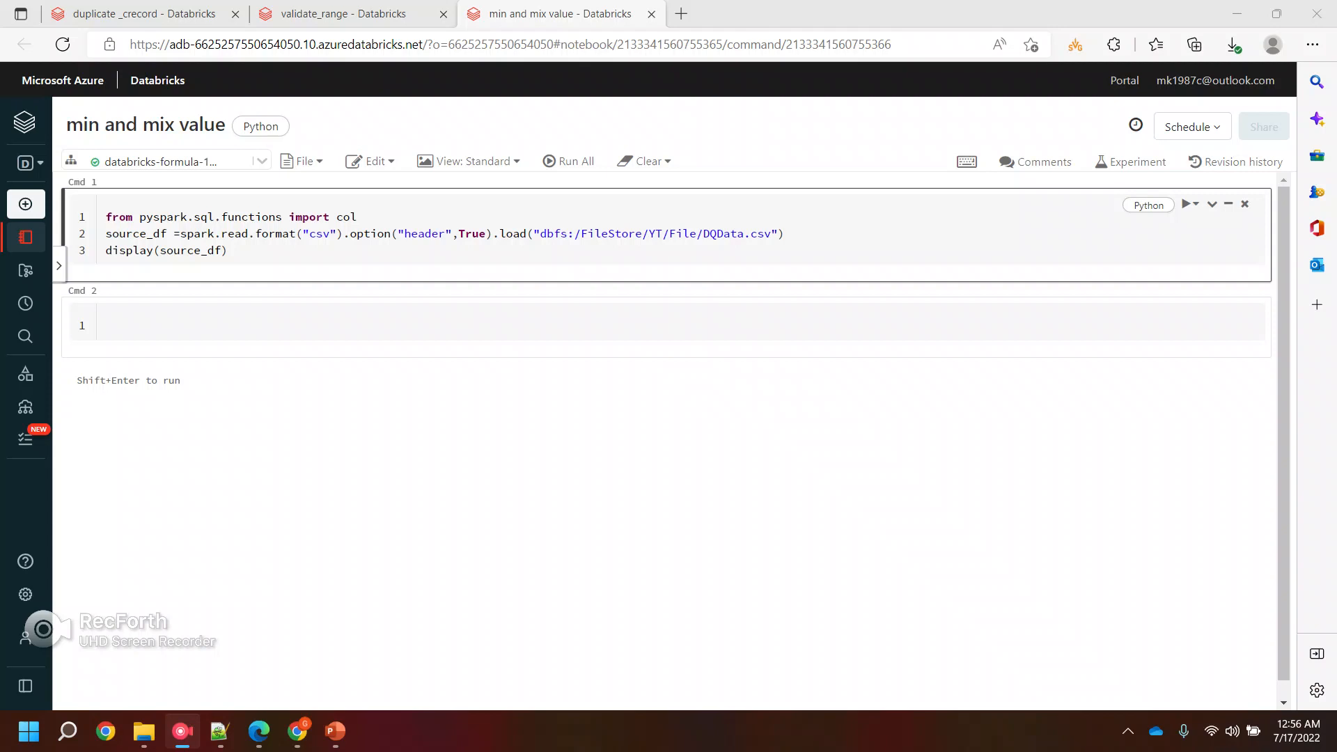
mouse_move(674, 289)
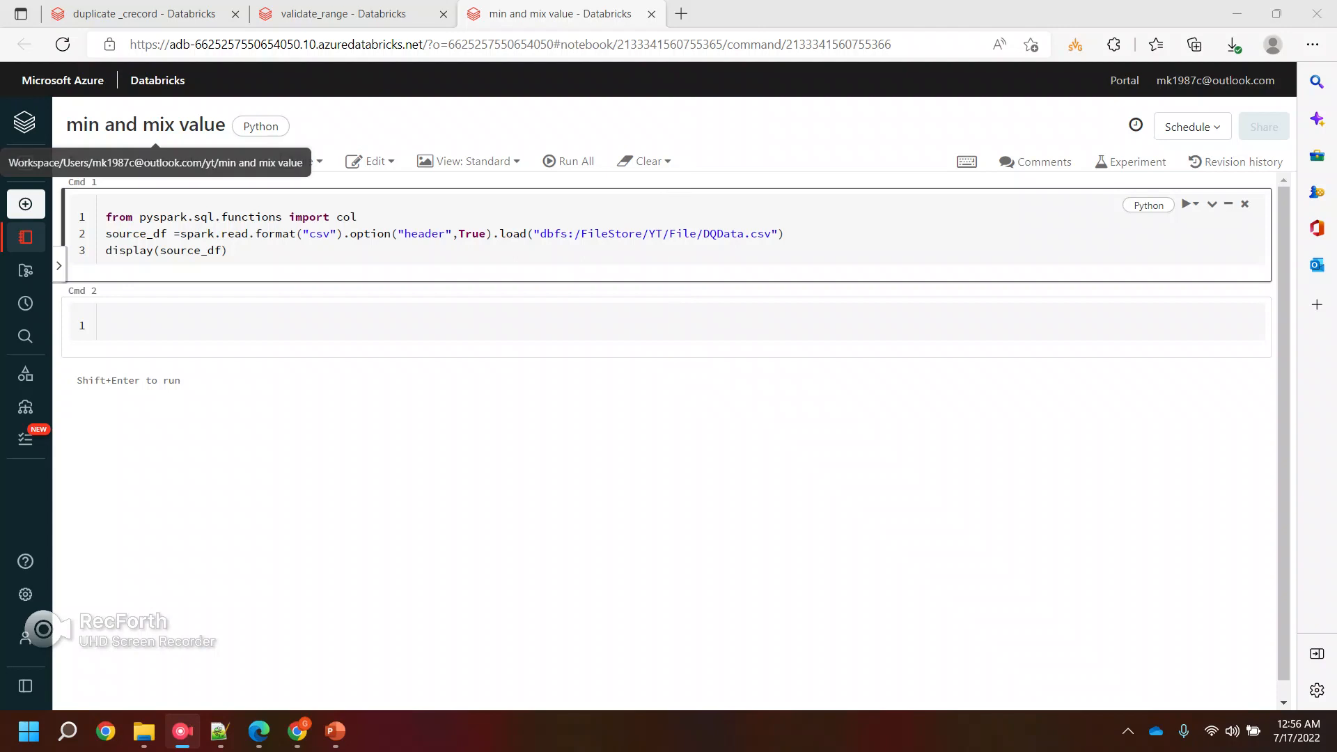
Step: Rename the notebook to 'min and max value' and run Cmd 1 to load DQData.csv
left_click(145, 124)
type("a")
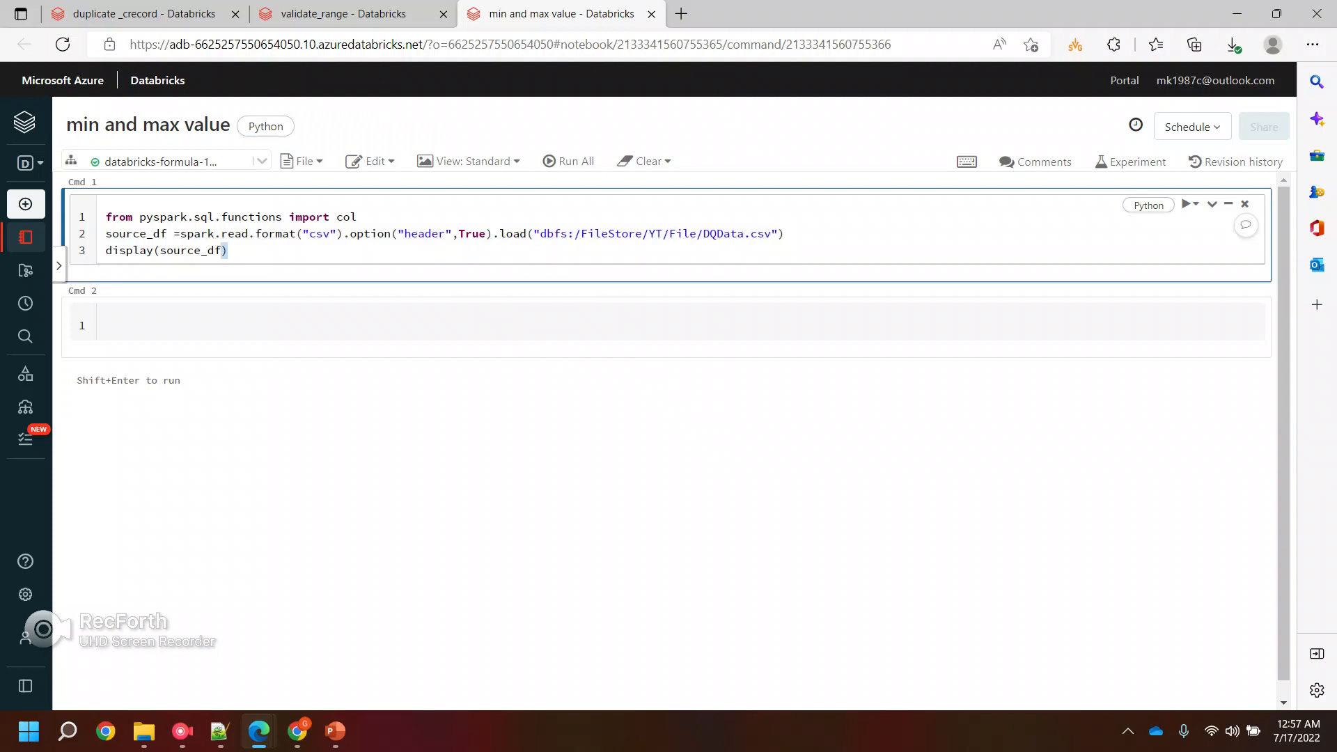
left_click(148, 124)
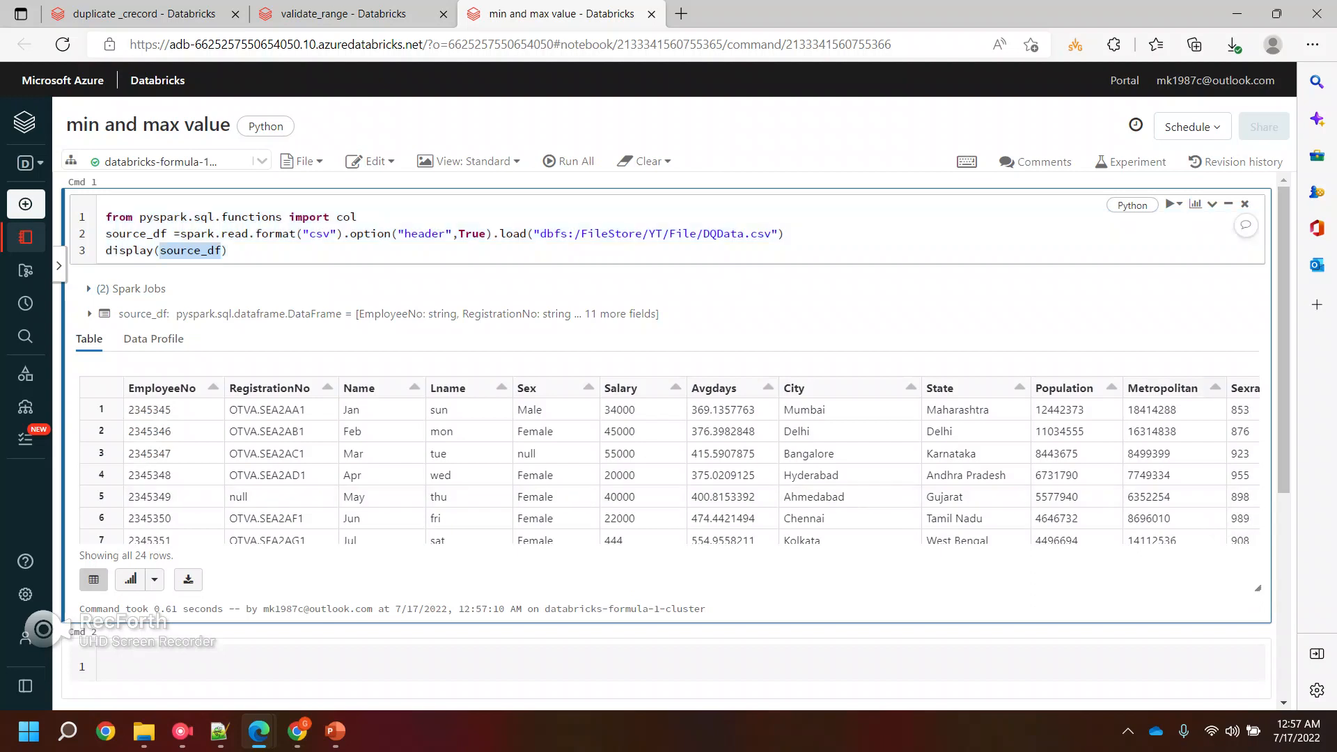
Step: Expand the source_df schema showing all 13 columns as string, then move to Cmd 2
left_click(90, 314)
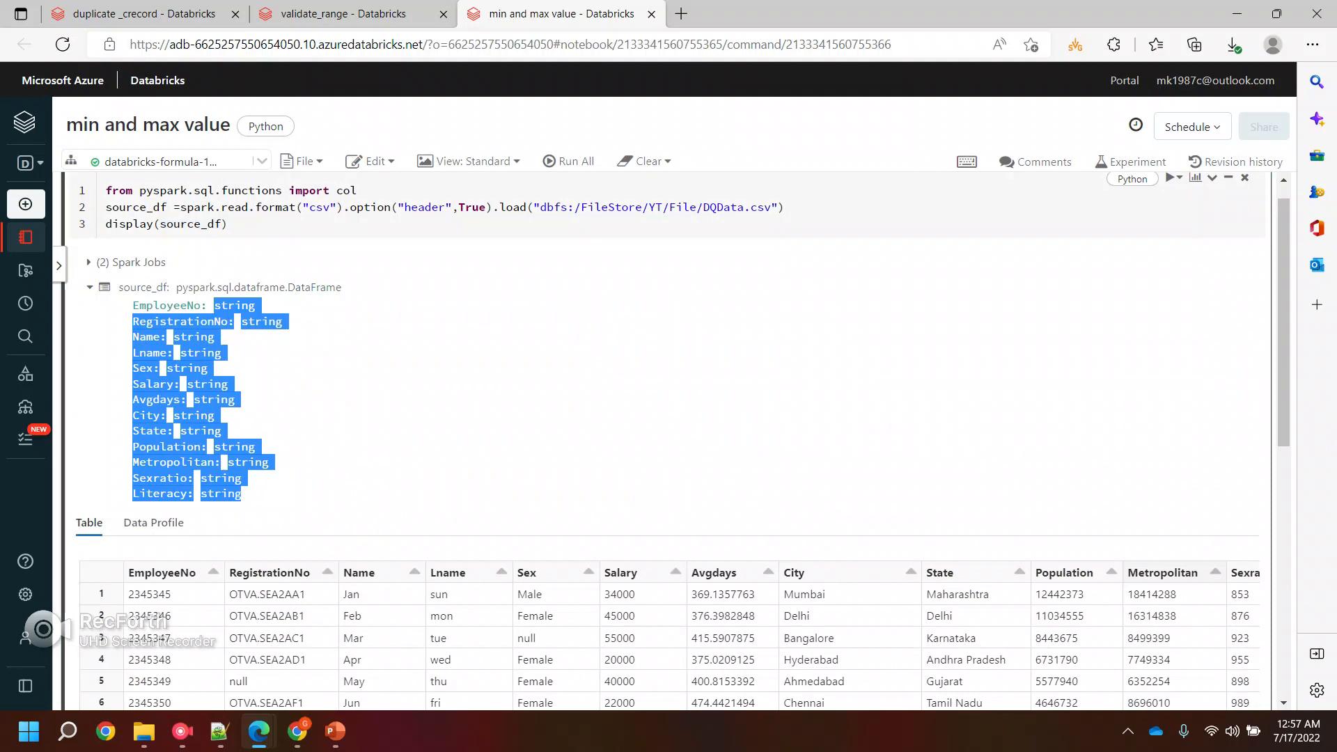
scroll("down", 3)
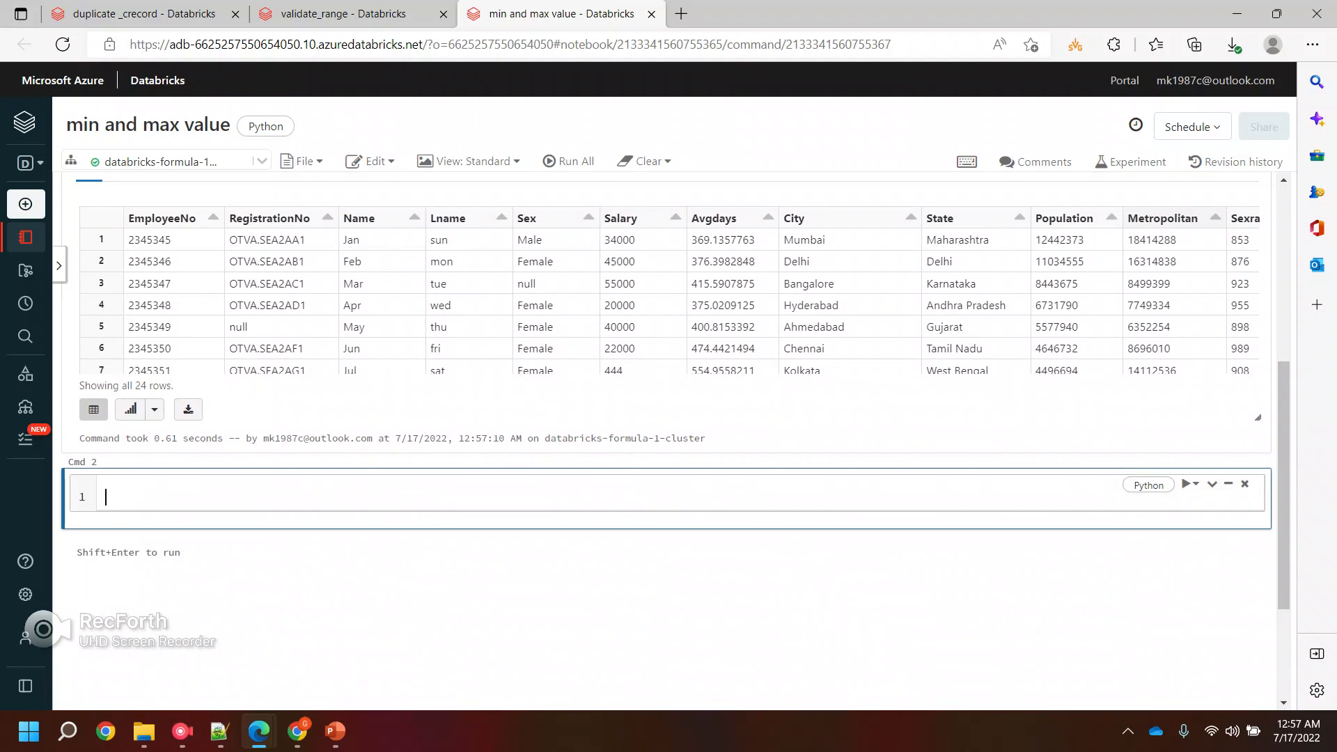
Step: Write source_df.groupBy().max("Salary") as the aggregation in Cmd 2
type("t")
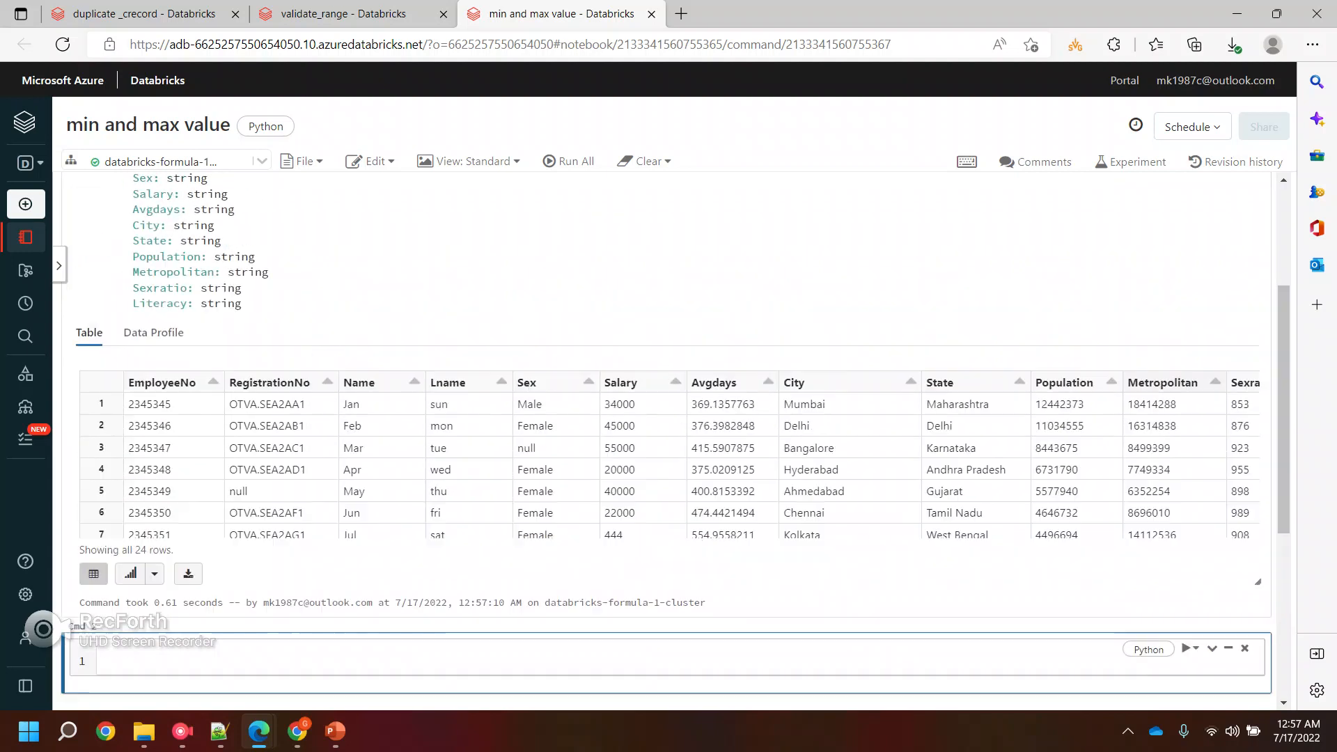
scroll("down", 3)
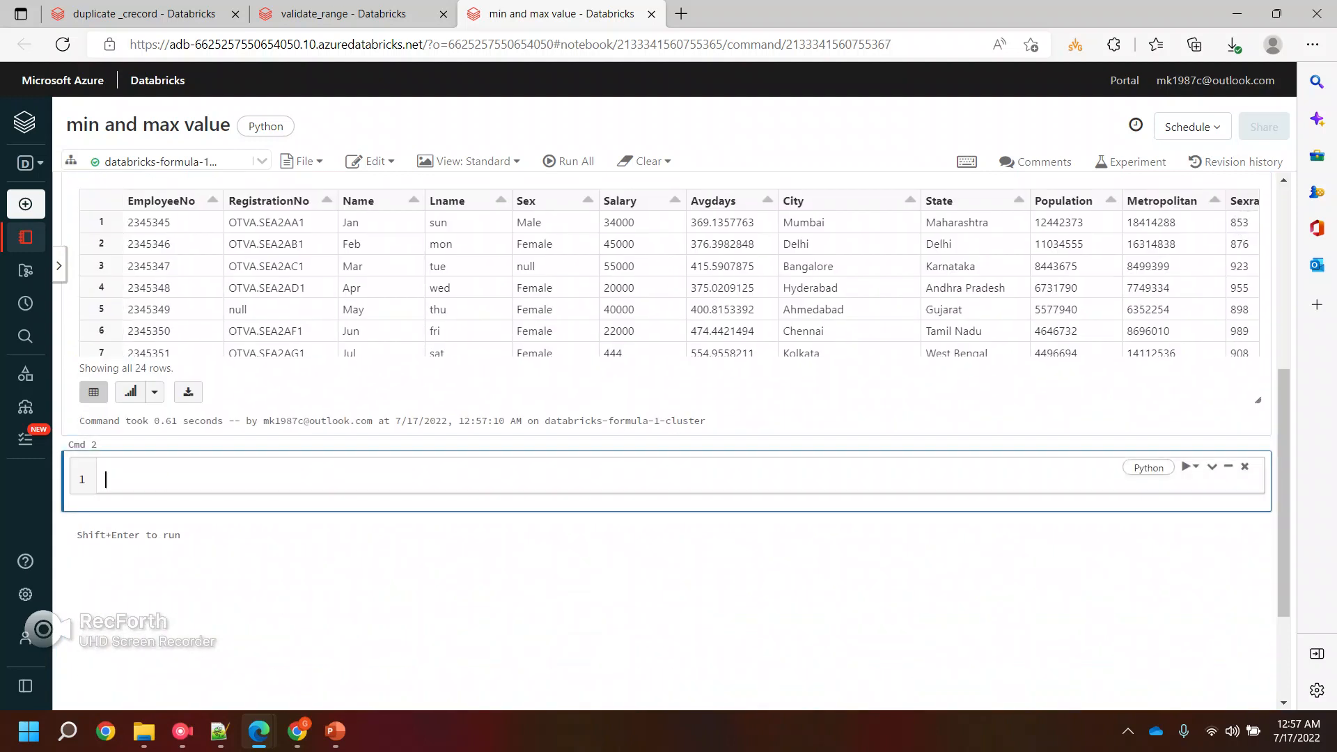
type("source_df")
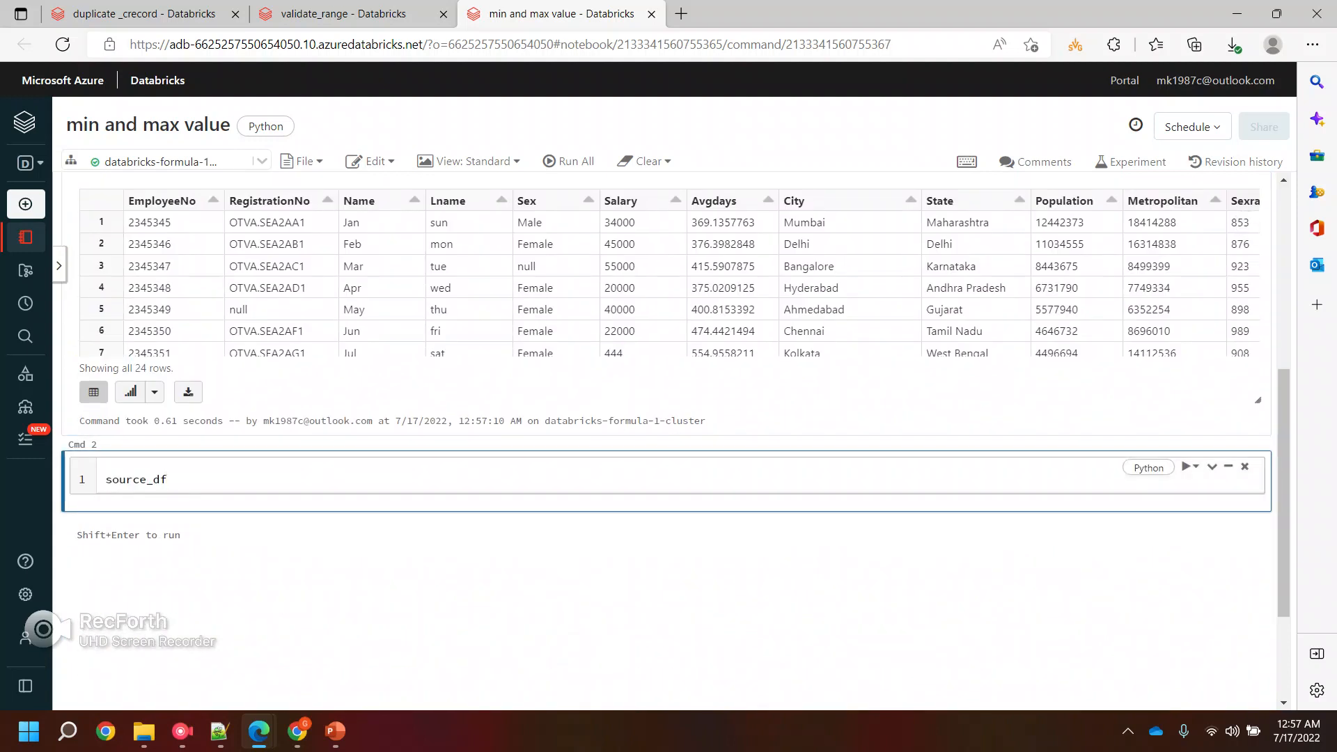
type(".group")
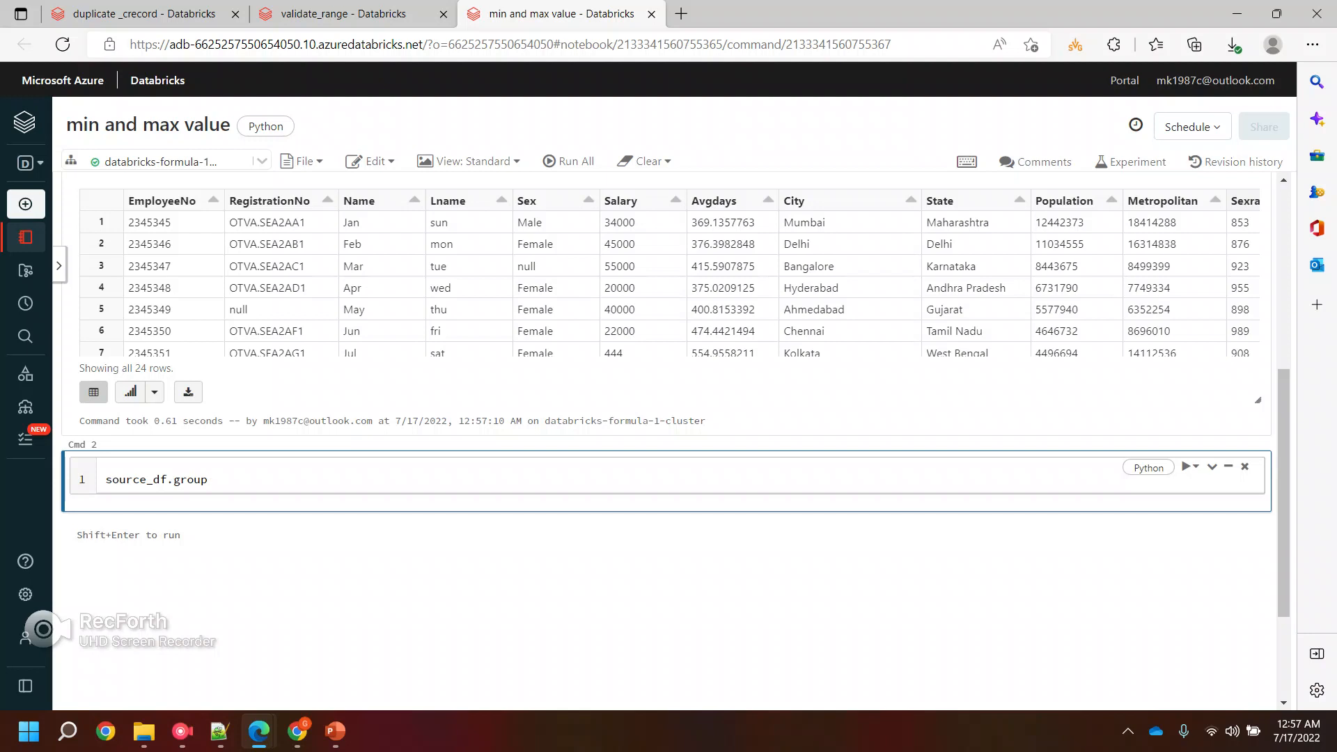
type("By()")
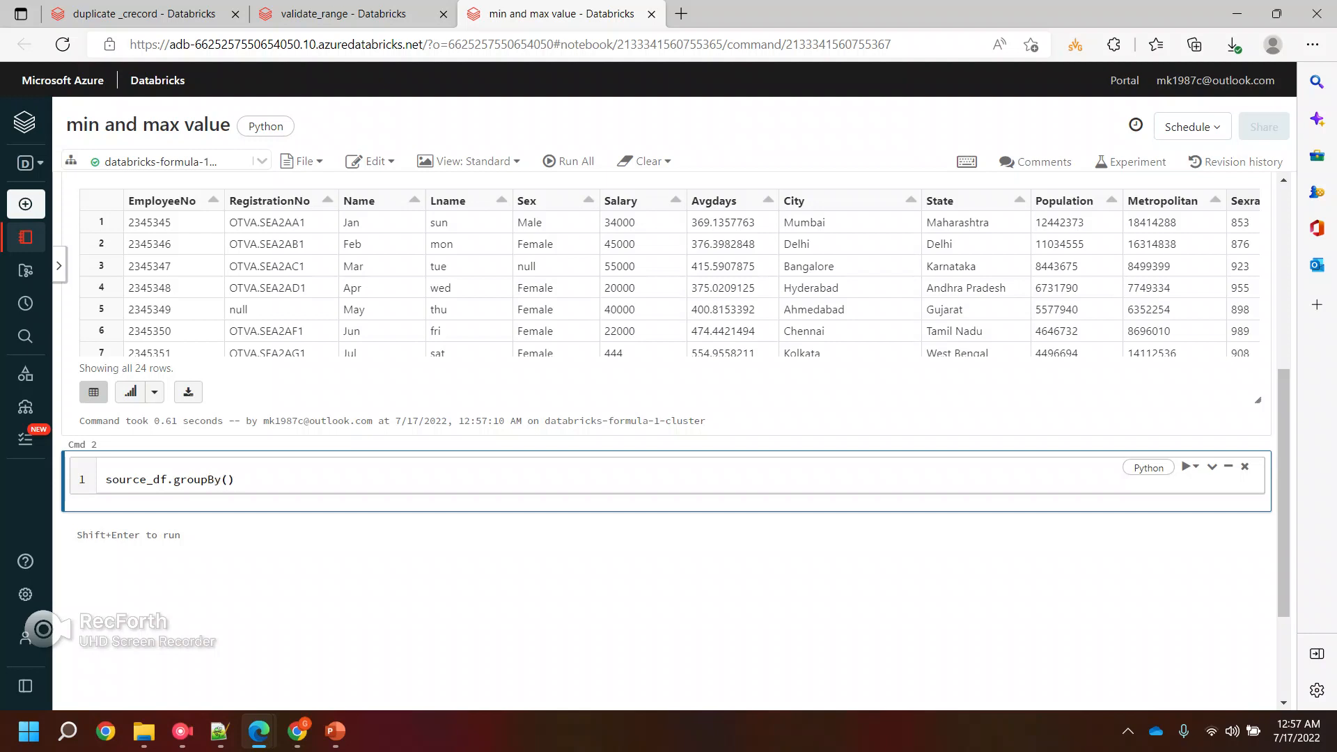
type(".max")
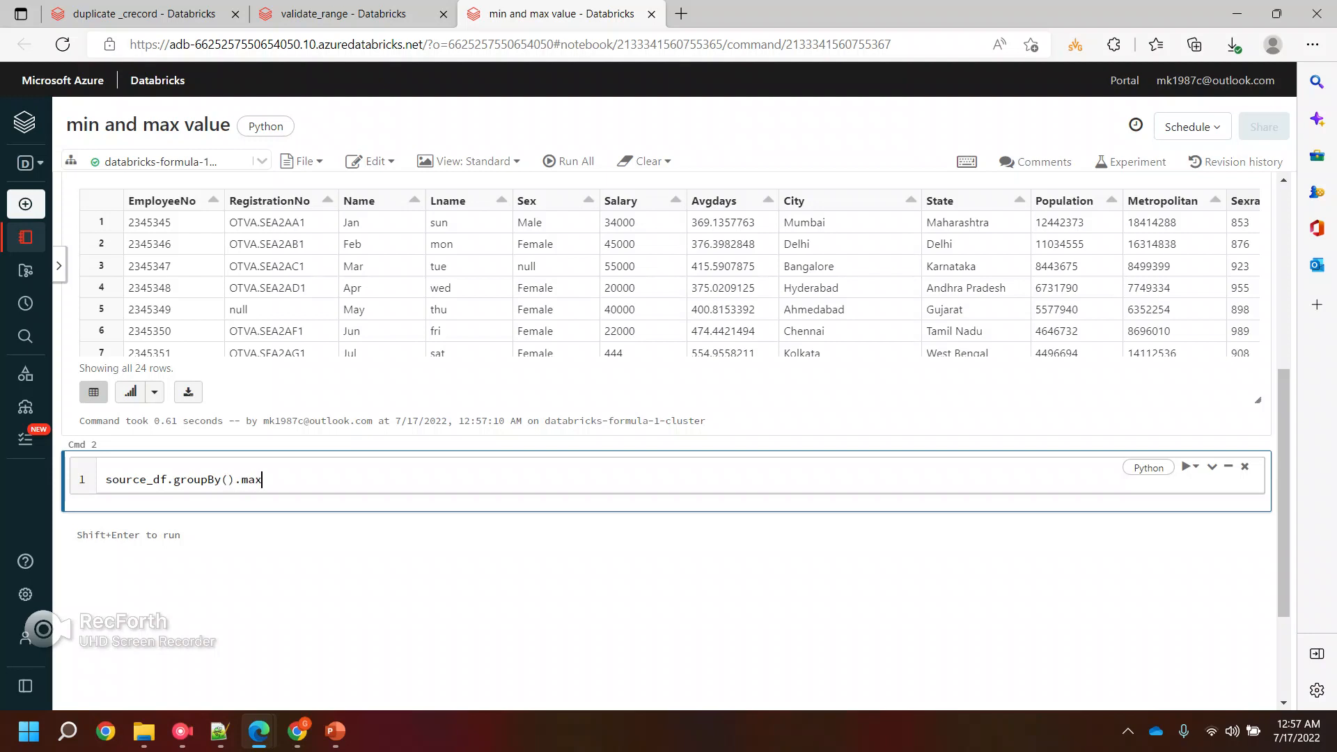
type("()")
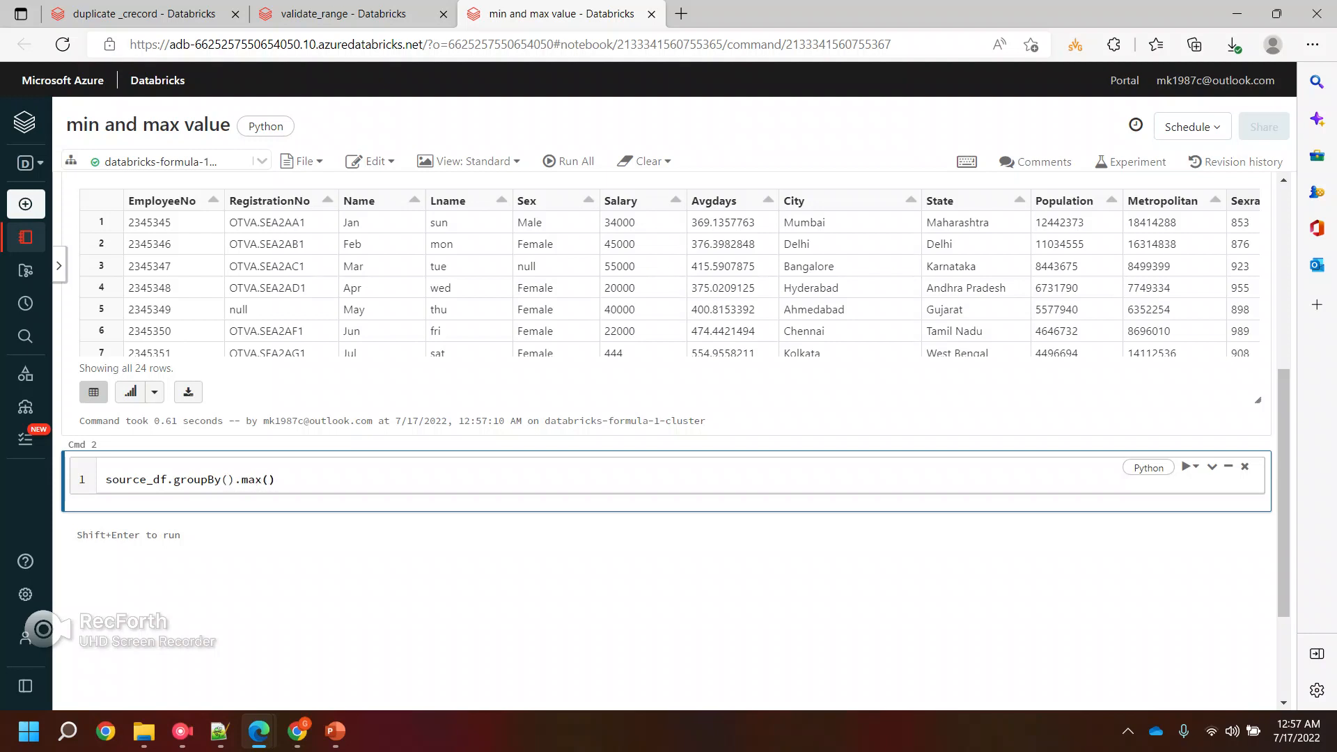
type("Salr")
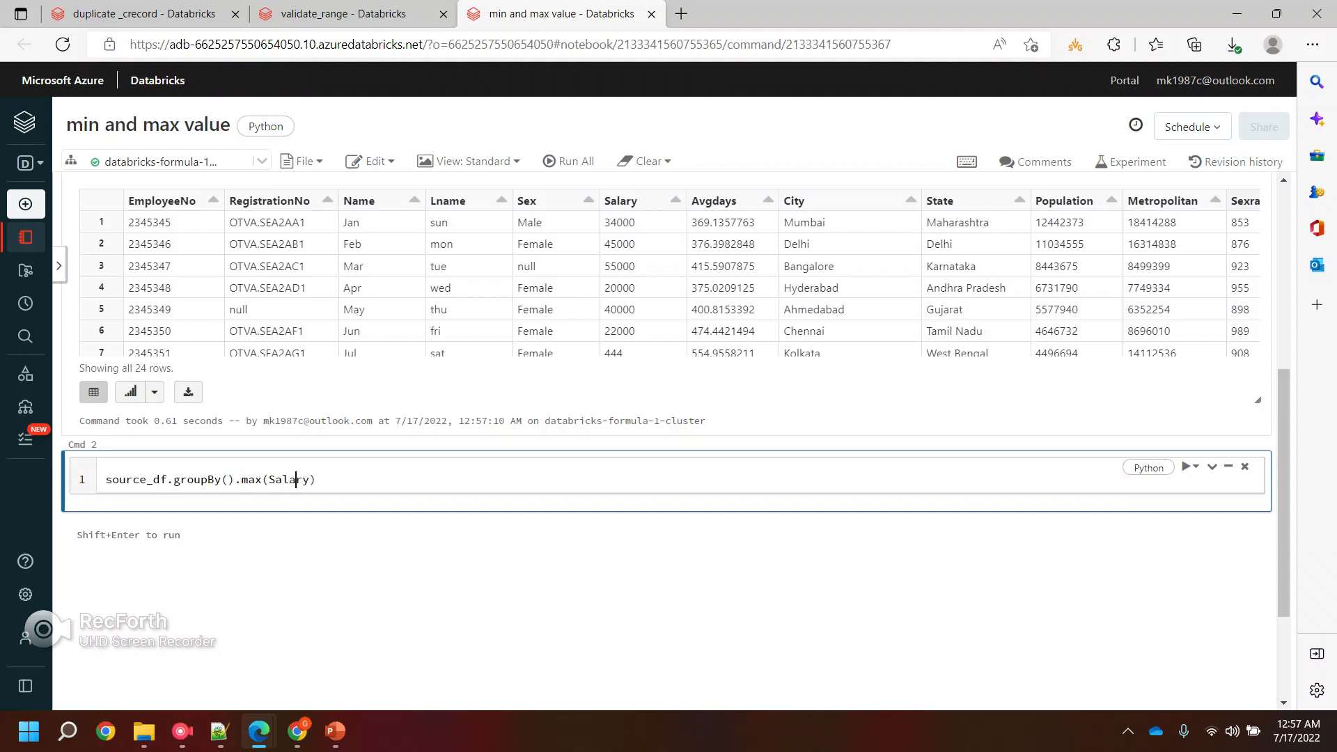
double_click(290, 479)
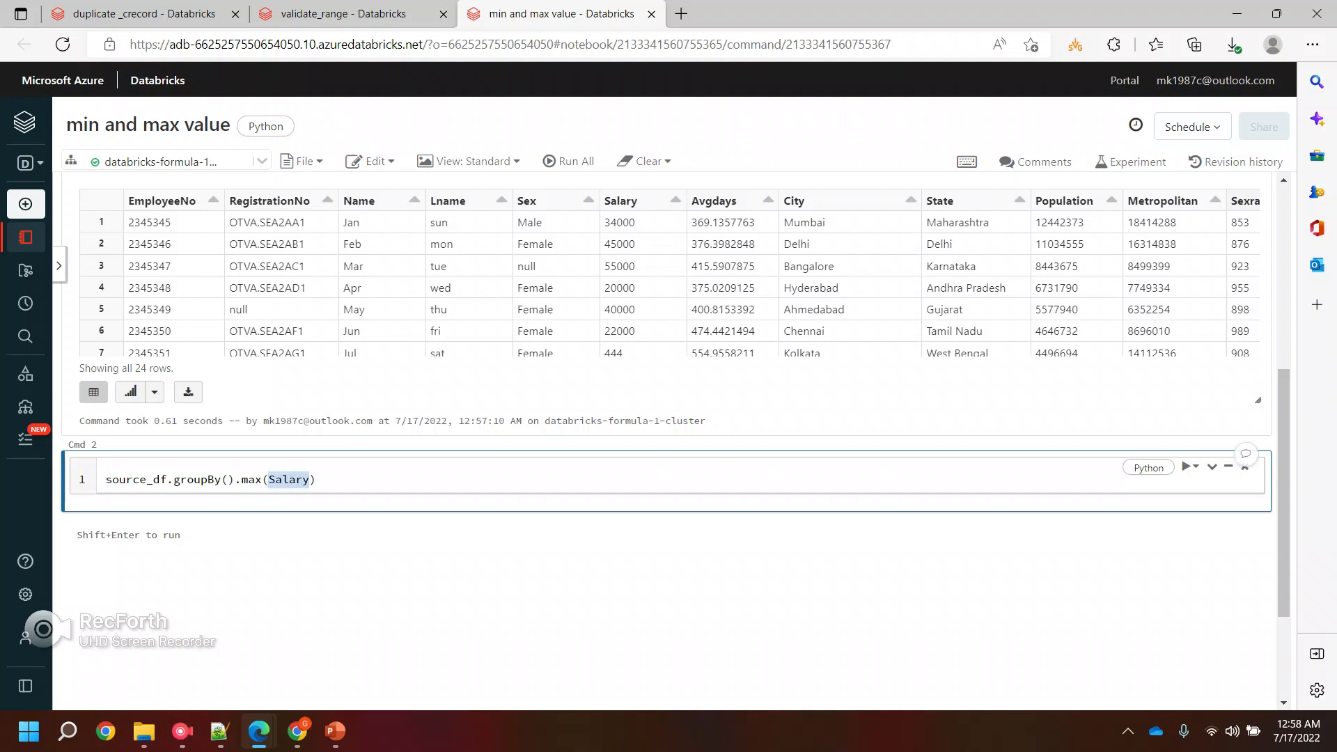
type("\"Salary\"")
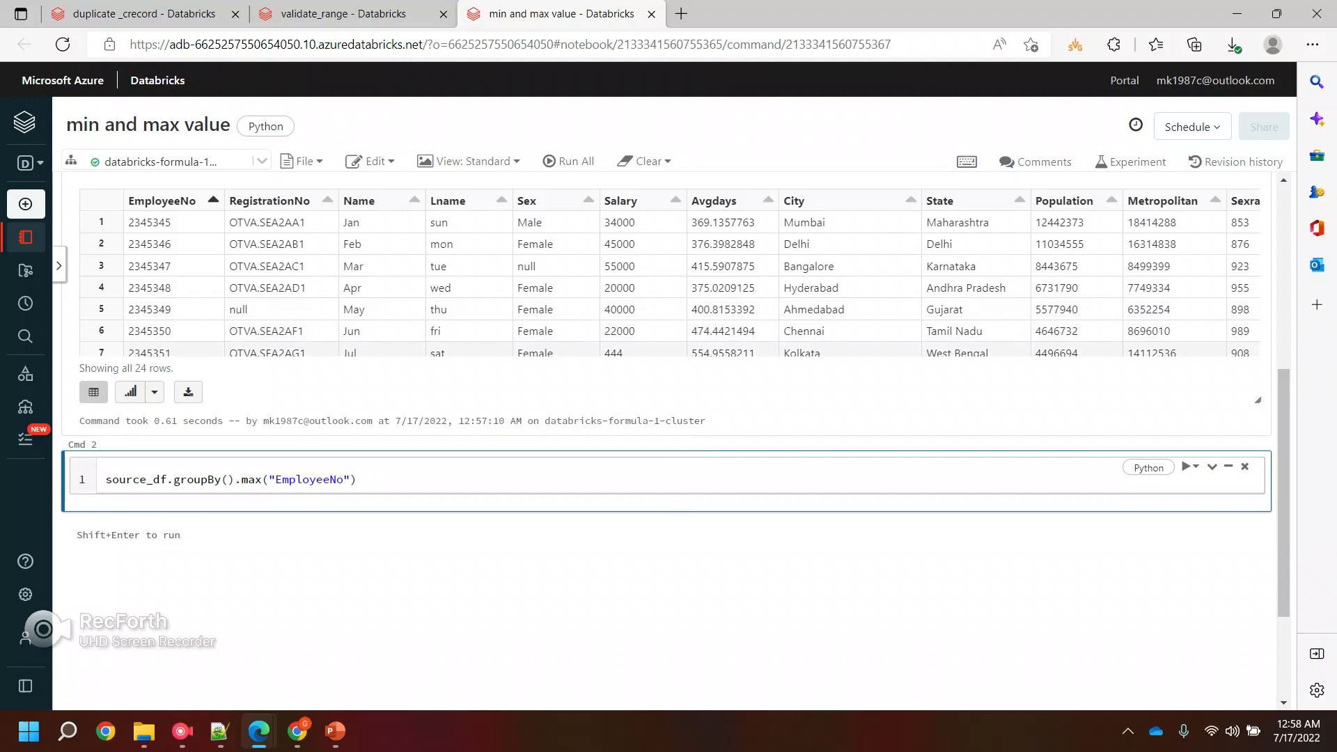
Step: Assign the result to max_val and add display(max_val) on the next line
type("max_df")
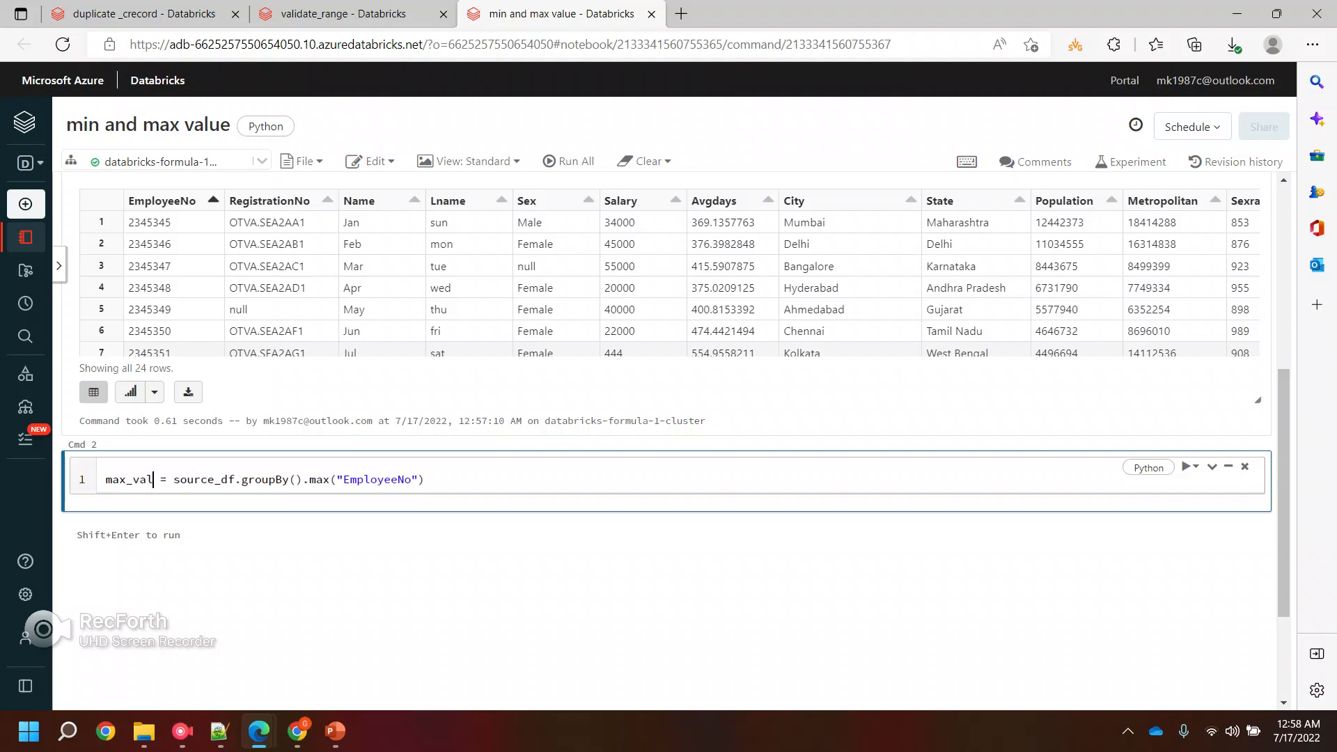
key("enter")
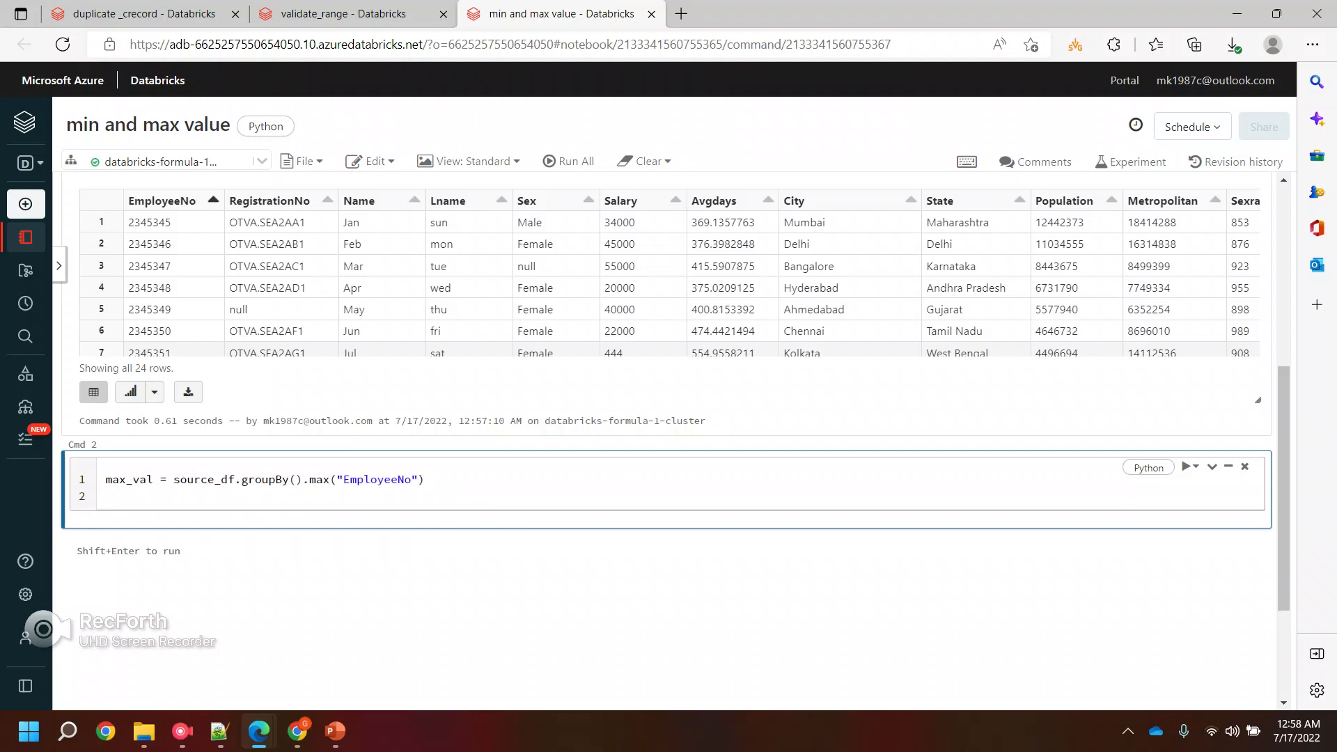
type("display()")
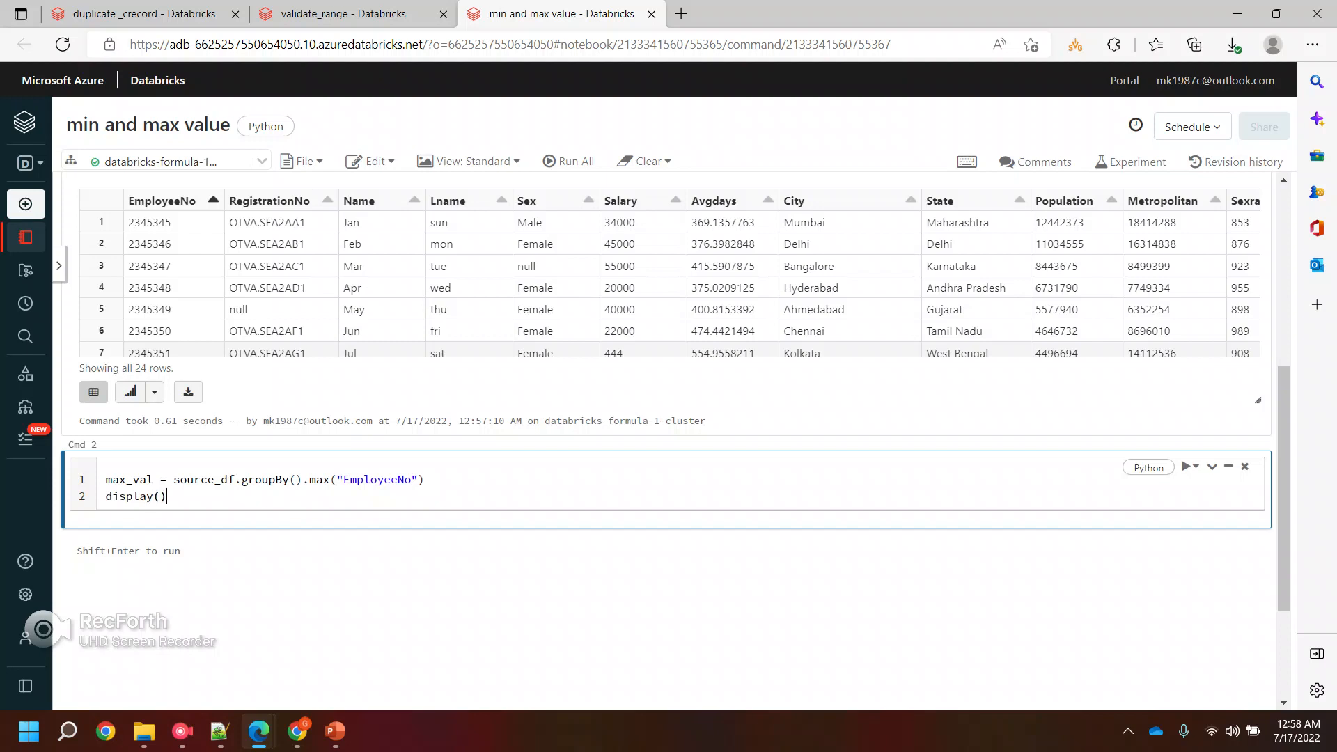
double_click(128, 477)
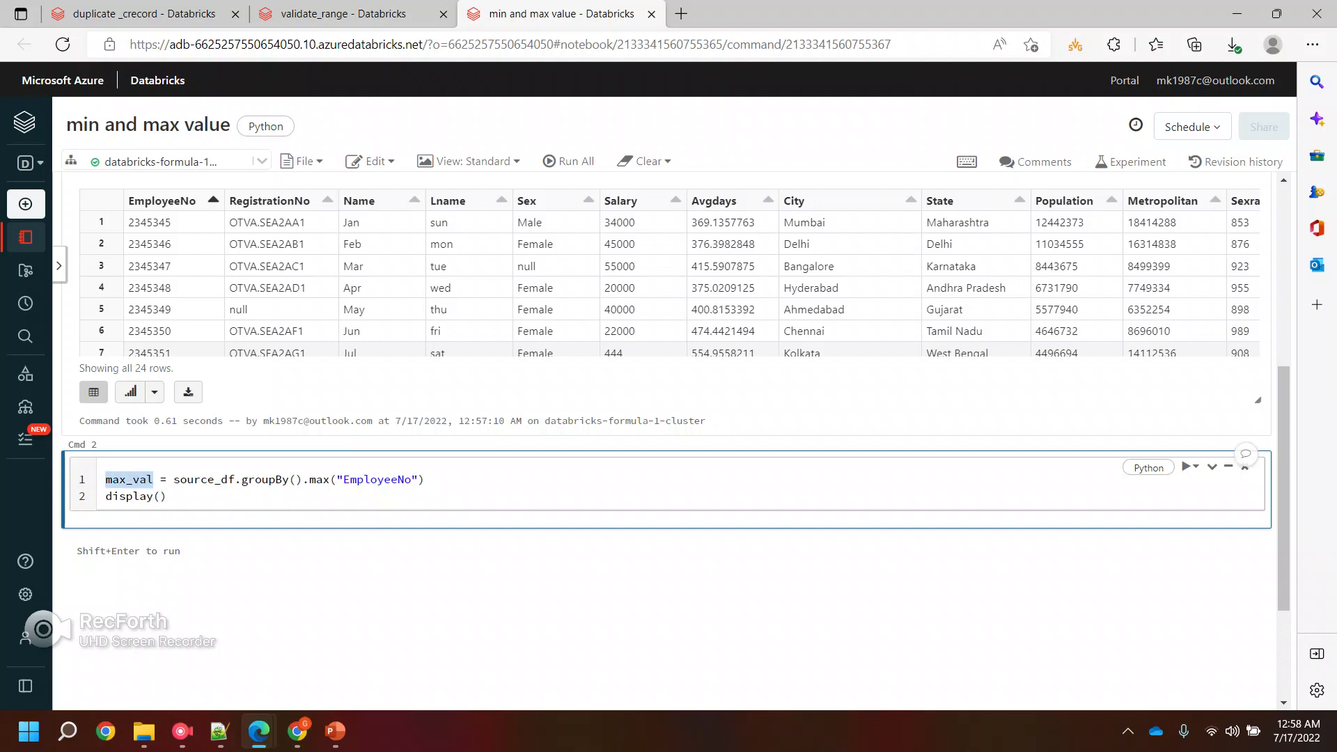
type("max_val")
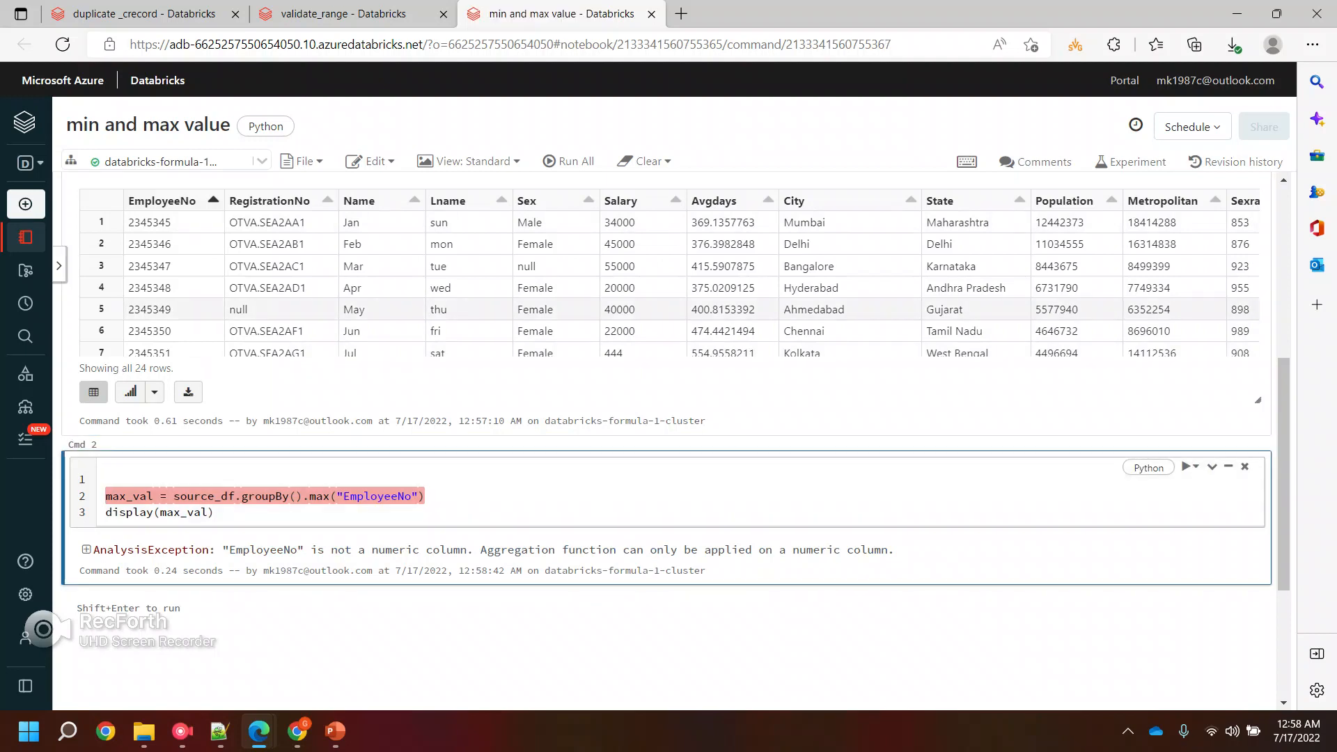
Step: Add source_df = source_df.select(col("EmployeeNo").cast("integer")) before the aggregation
type("source_df")
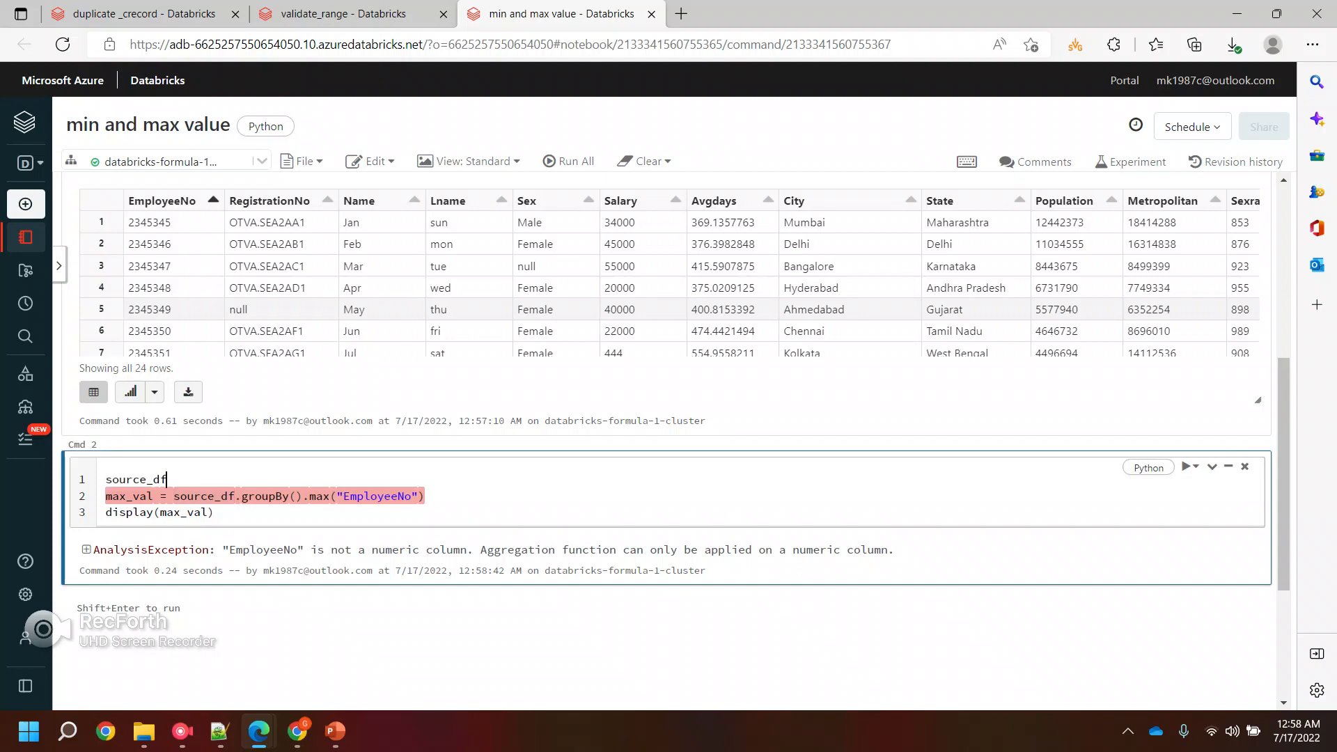
type(".s")
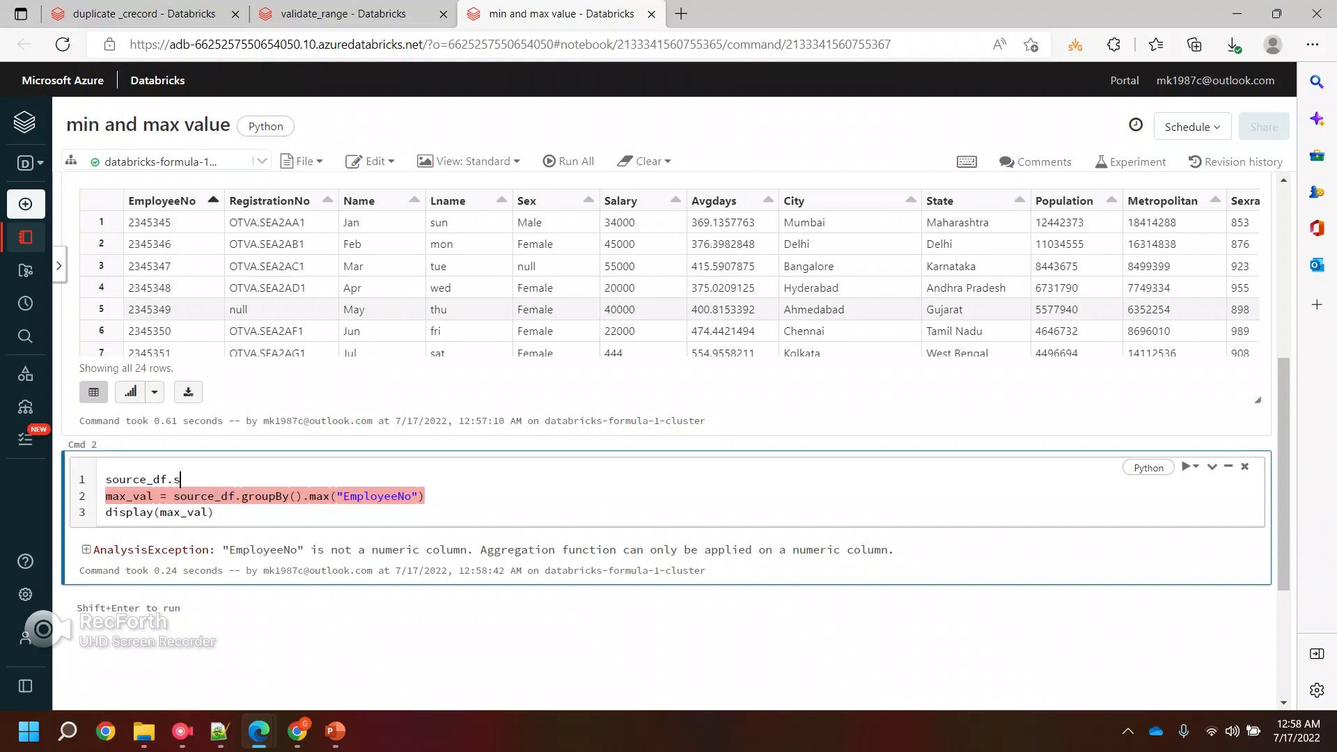
type("elect()")
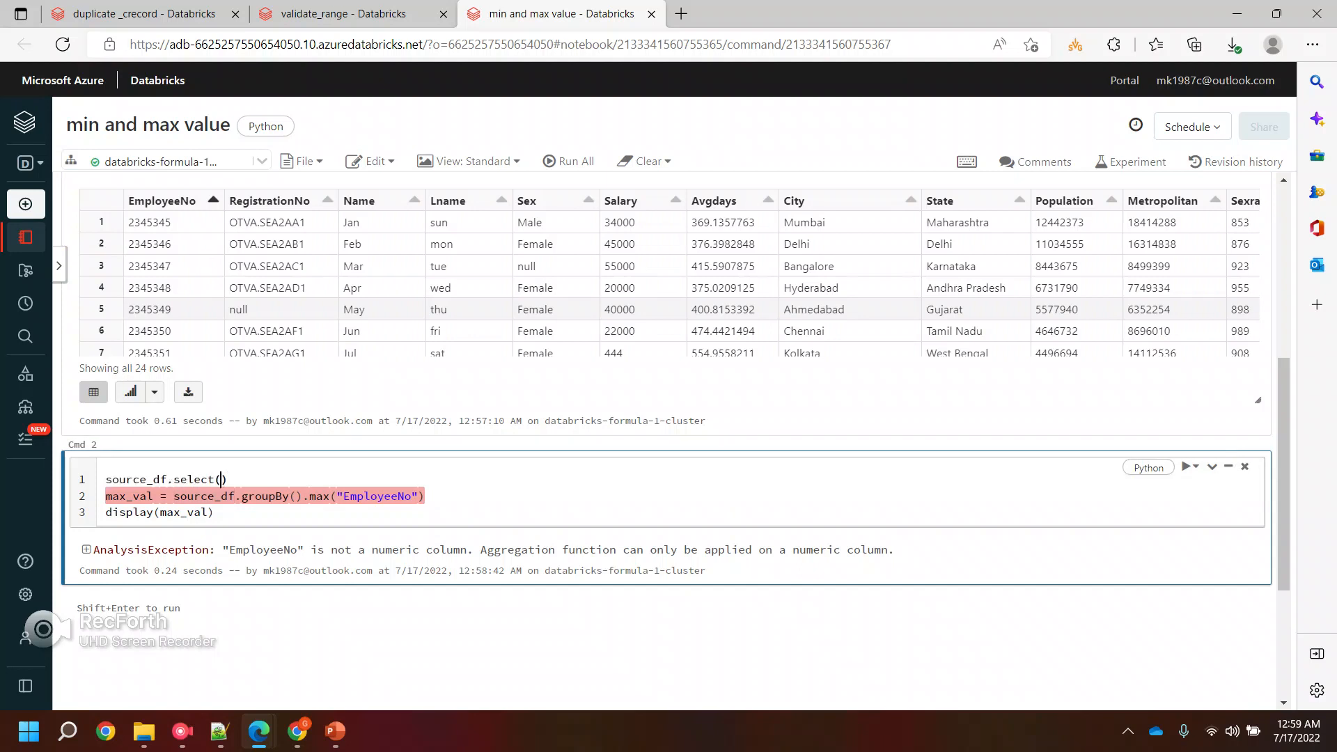
type("col(")
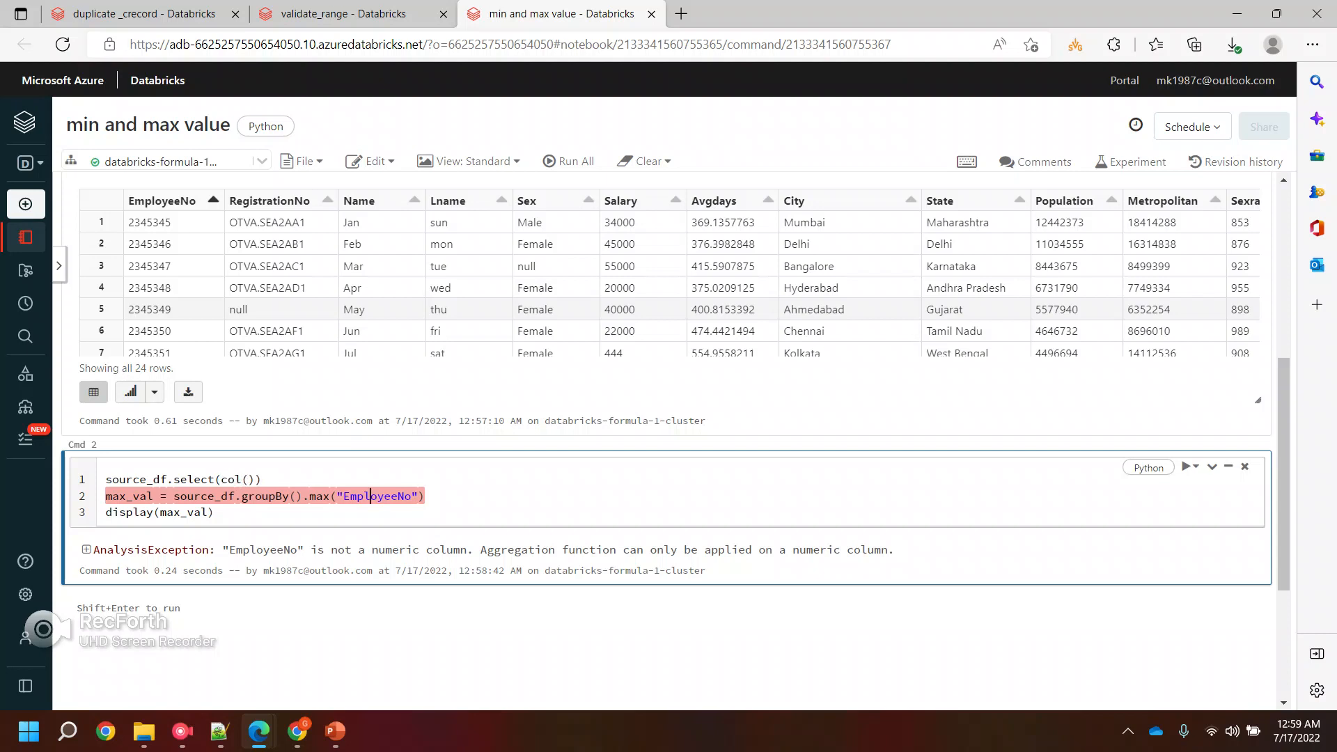
type("\"EmployeeNo\"")
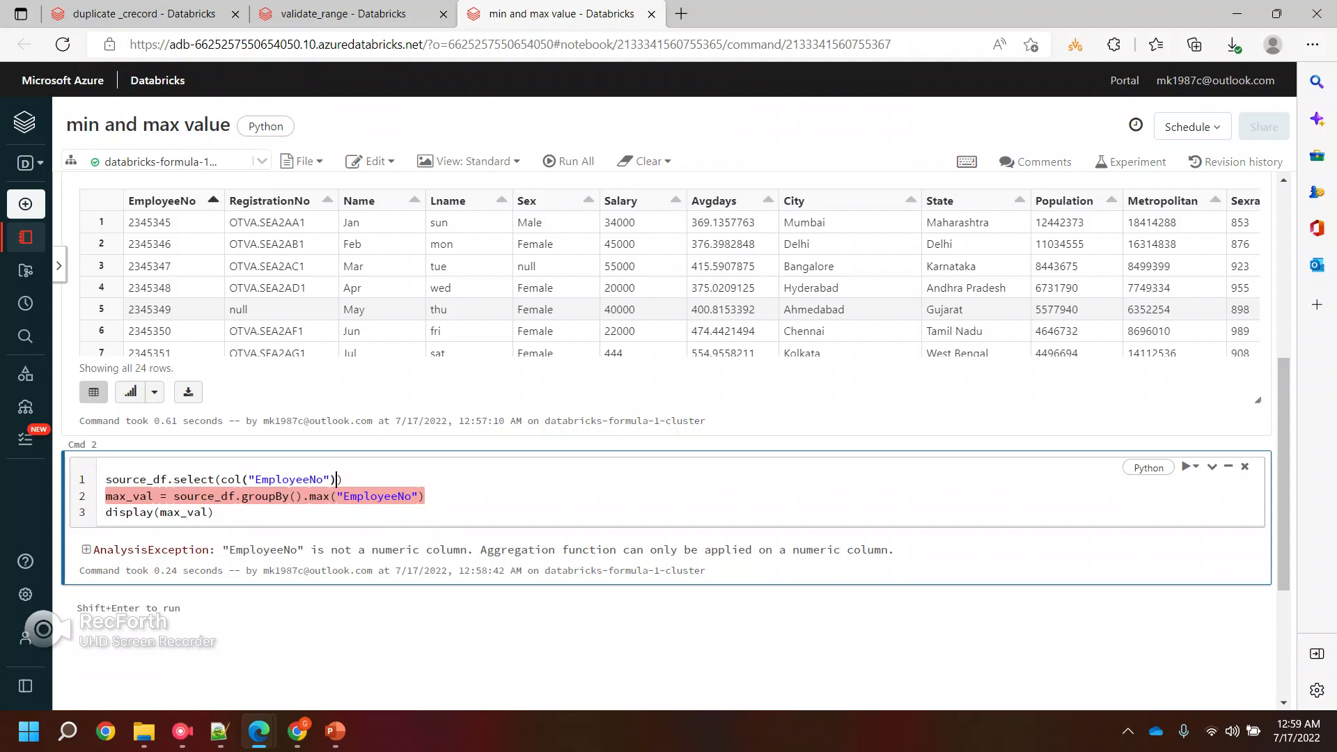
type(".cast()")
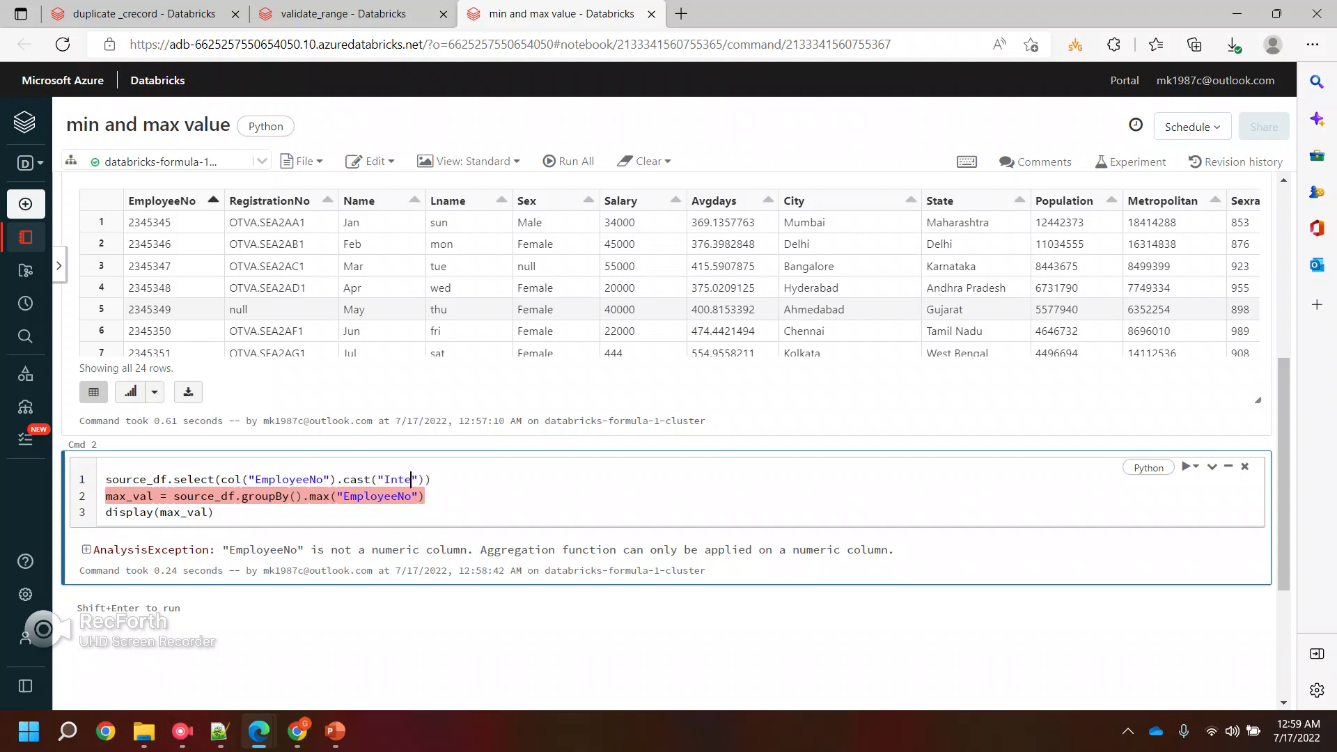
type("inter")
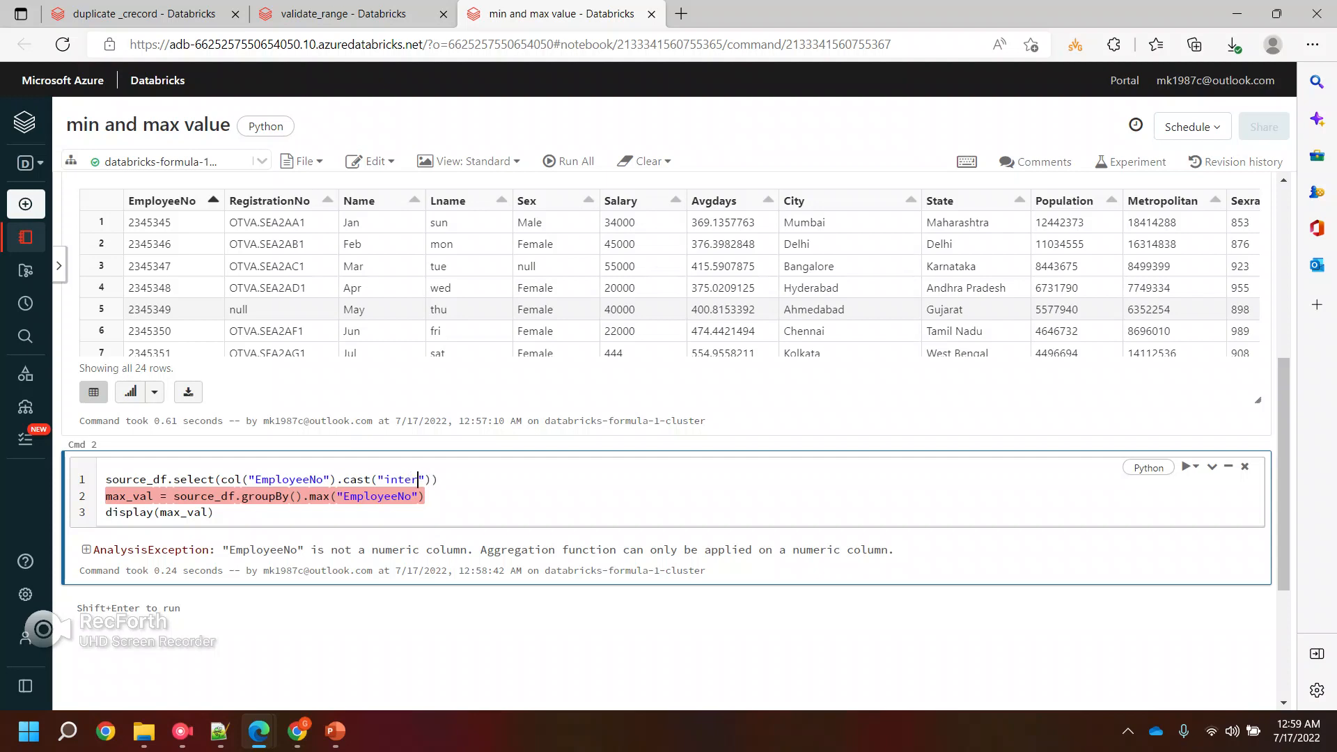
type("ger")
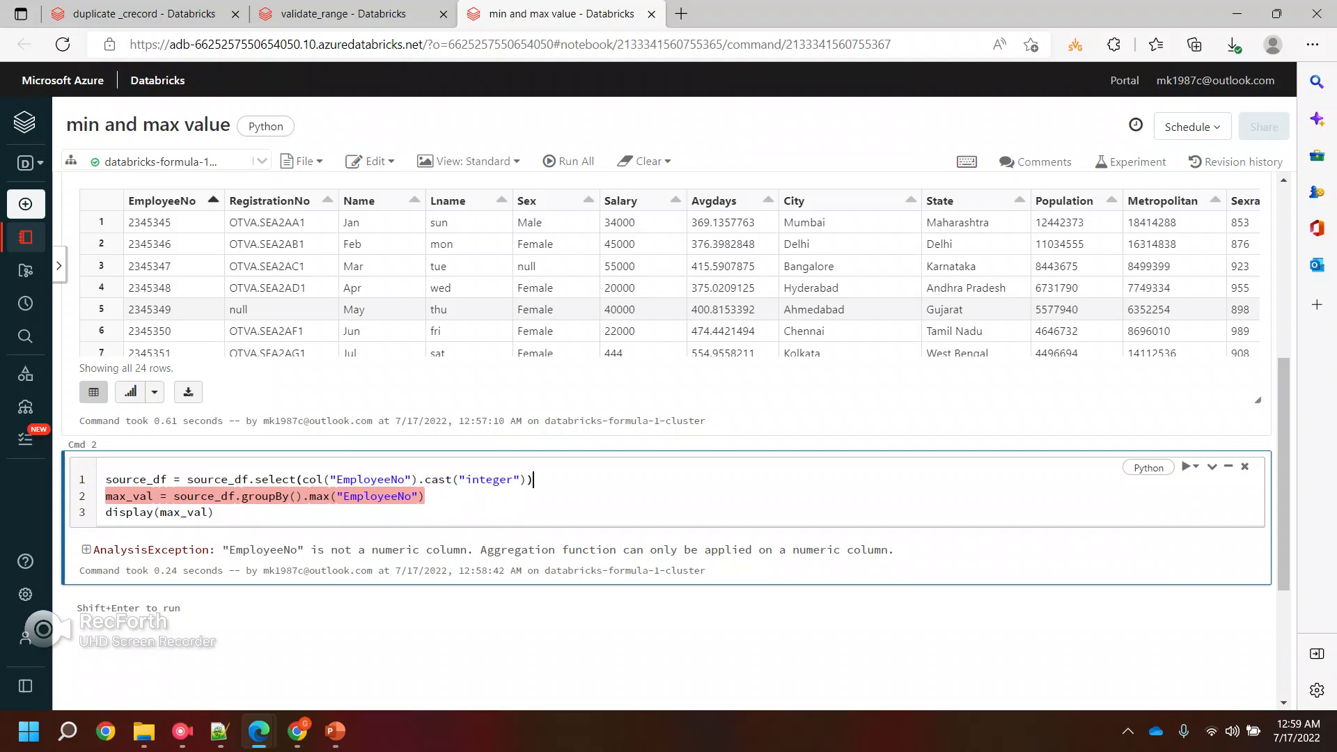
Step: Run the cell to display the maximum EmployeeNo of 2345368
left_click(1184, 467)
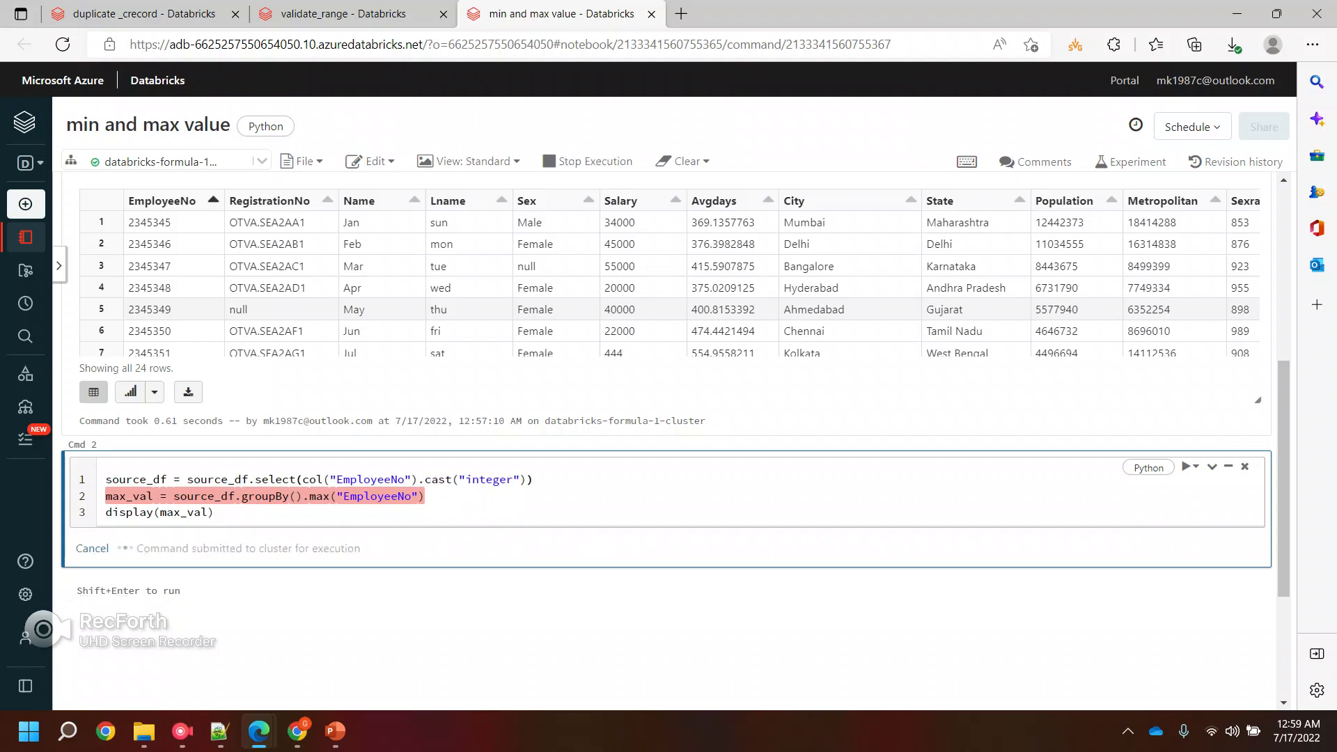
left_click(1171, 466)
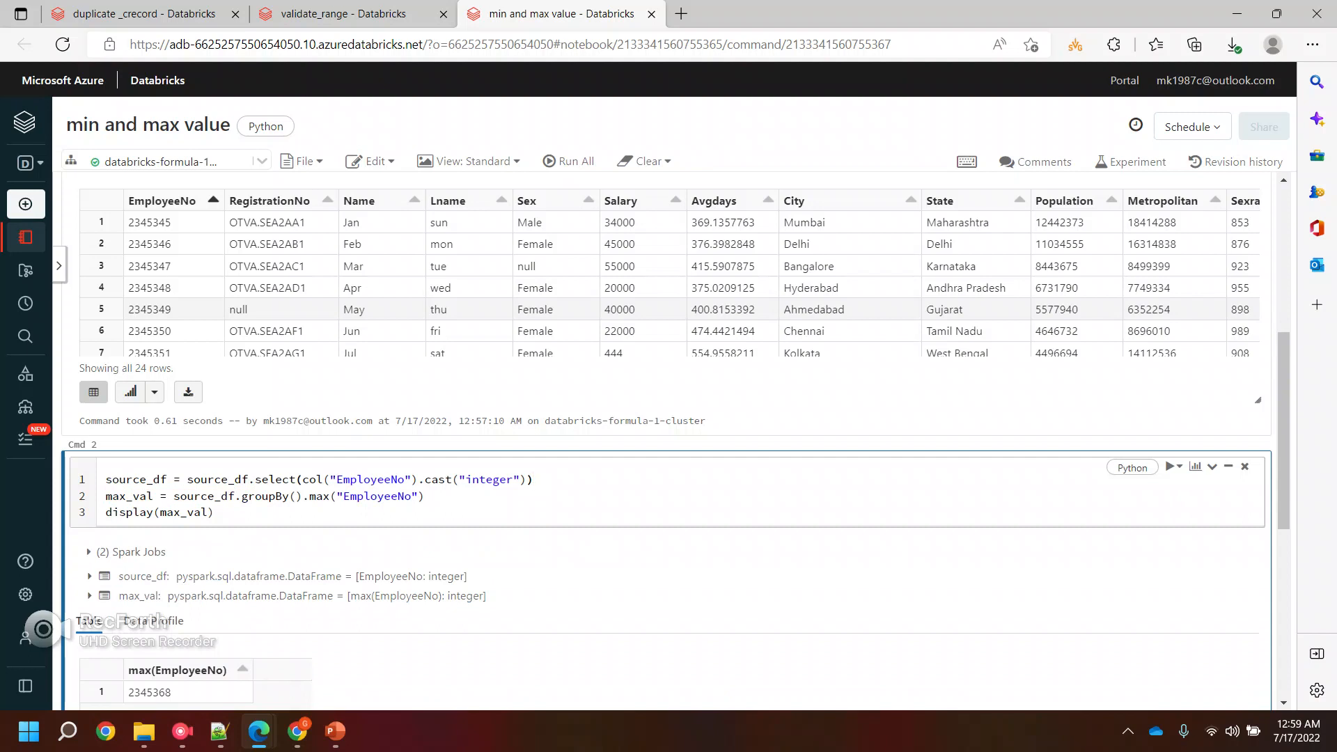
scroll("down", 3)
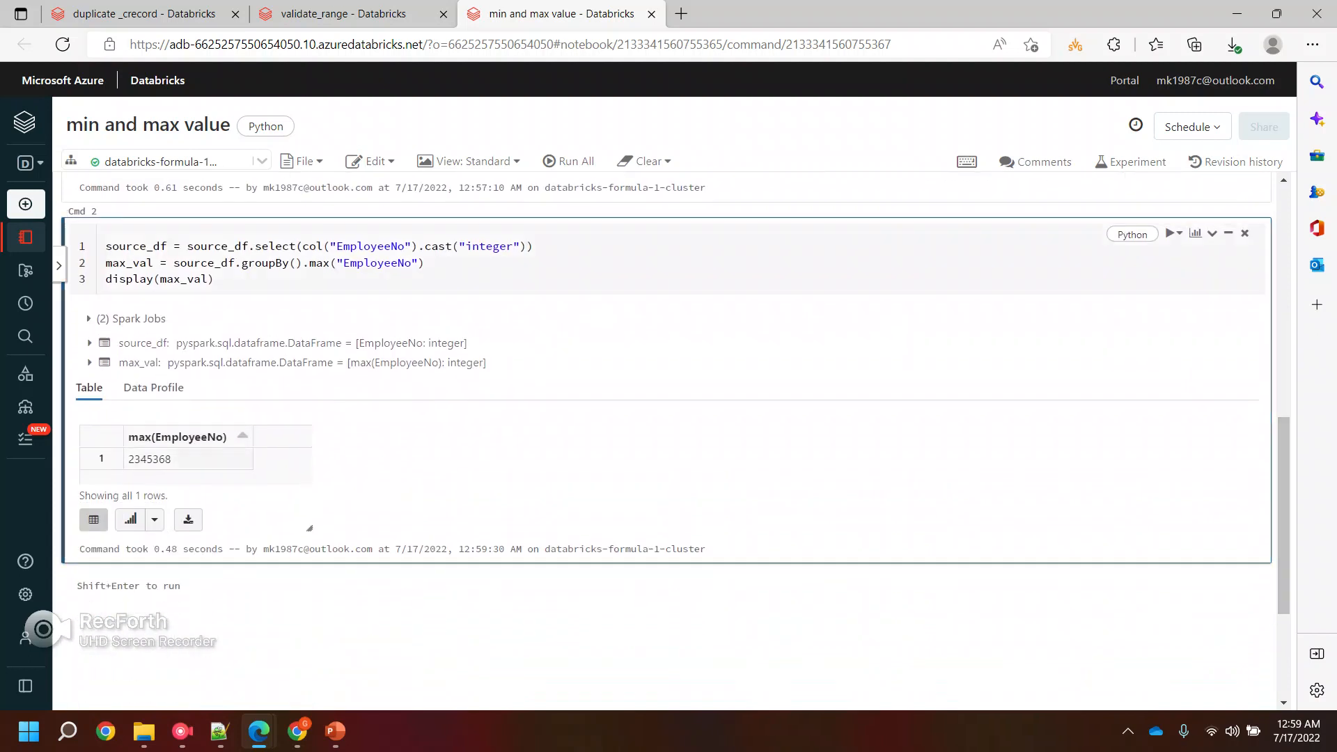
Step: Retarget the cast and max at Salary, run it, and expand the resulting error traceback
double_click(149, 458)
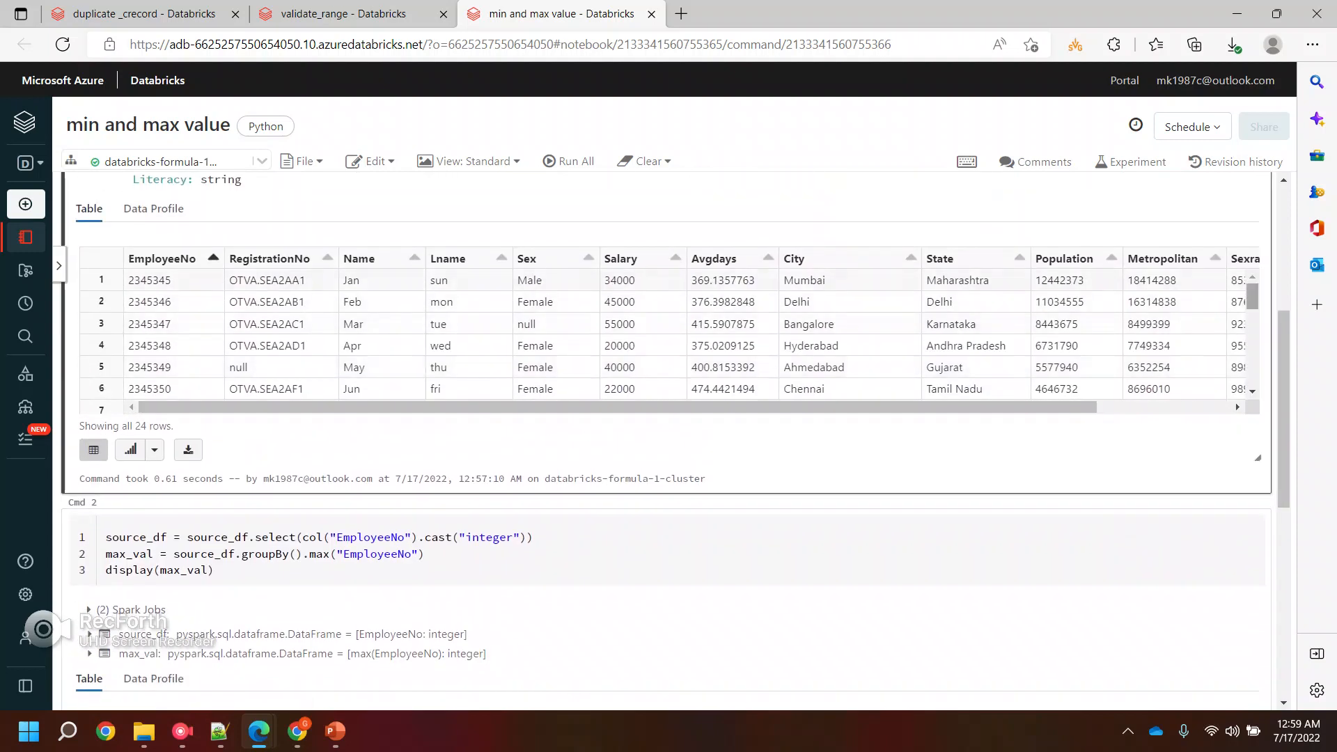
scroll("down", 3)
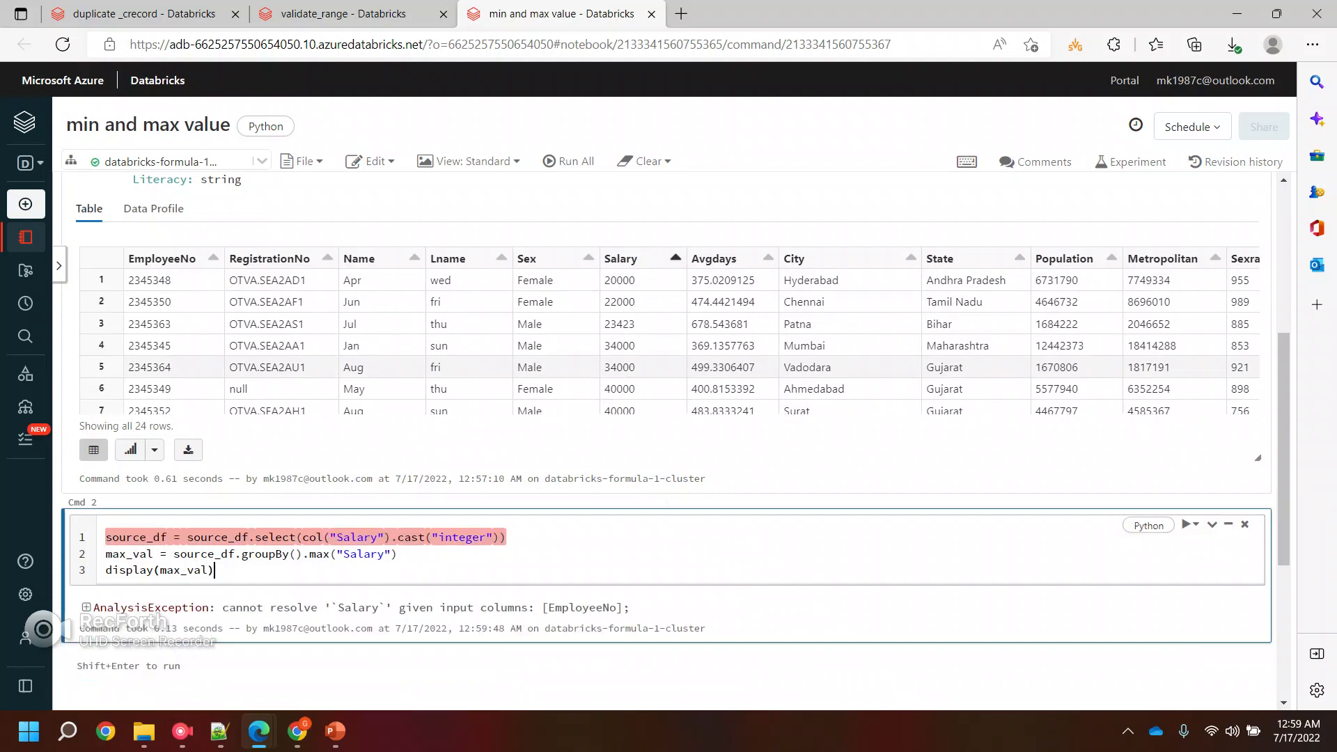
double_click(358, 607)
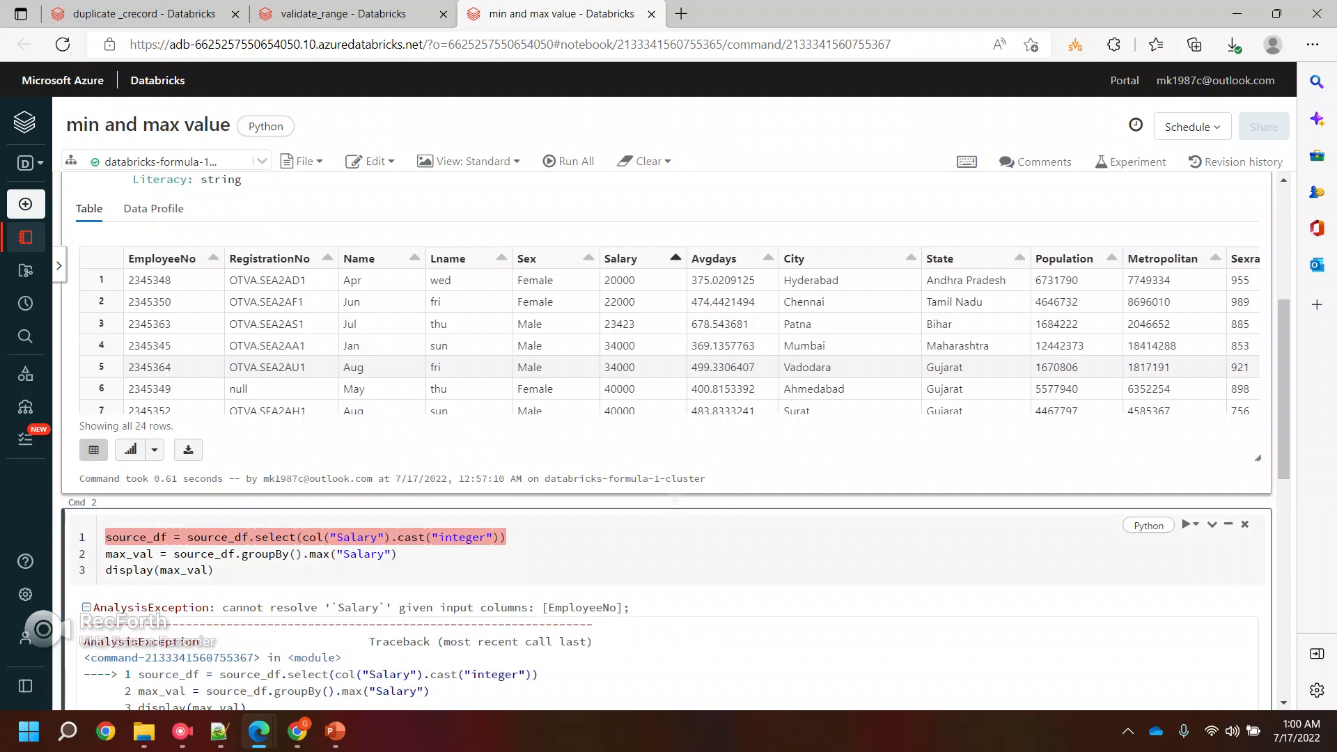
Step: Scroll through the traceback showing source_df only holds EmployeeNo
scroll("down", 3)
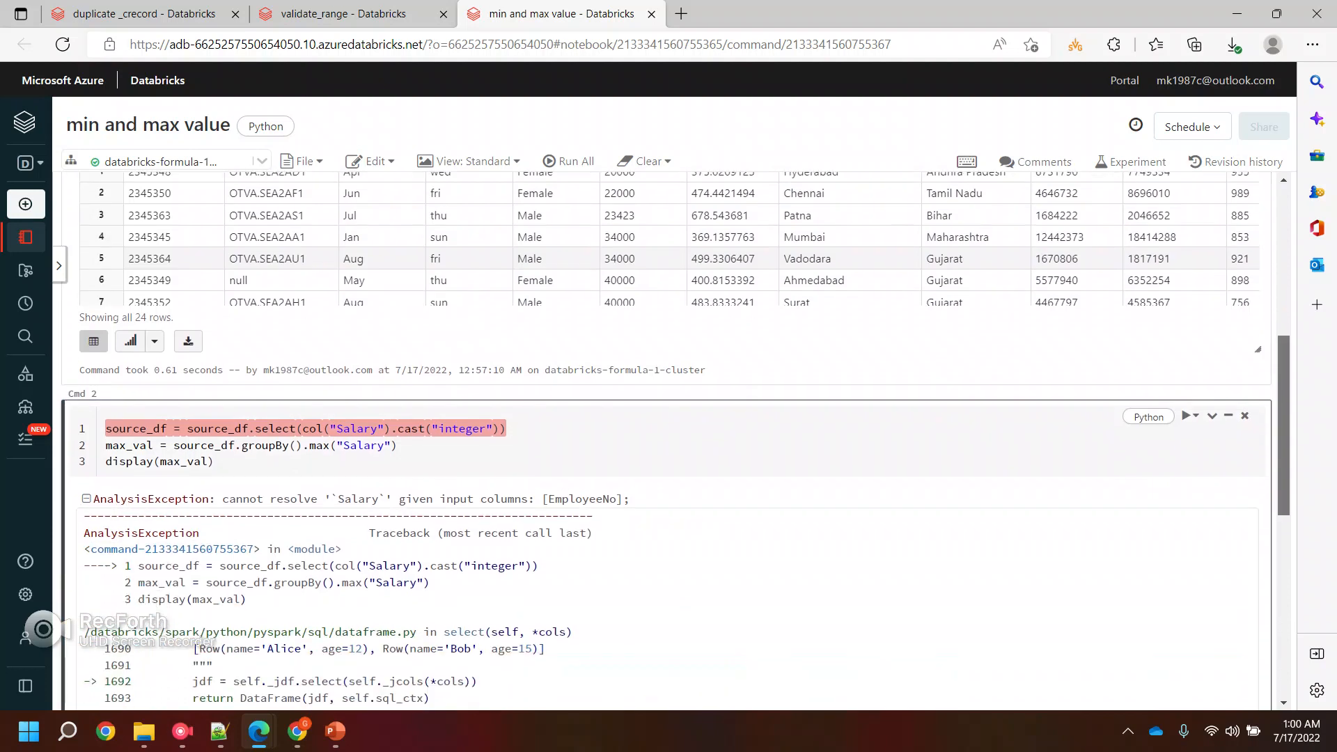
scroll("down", 3)
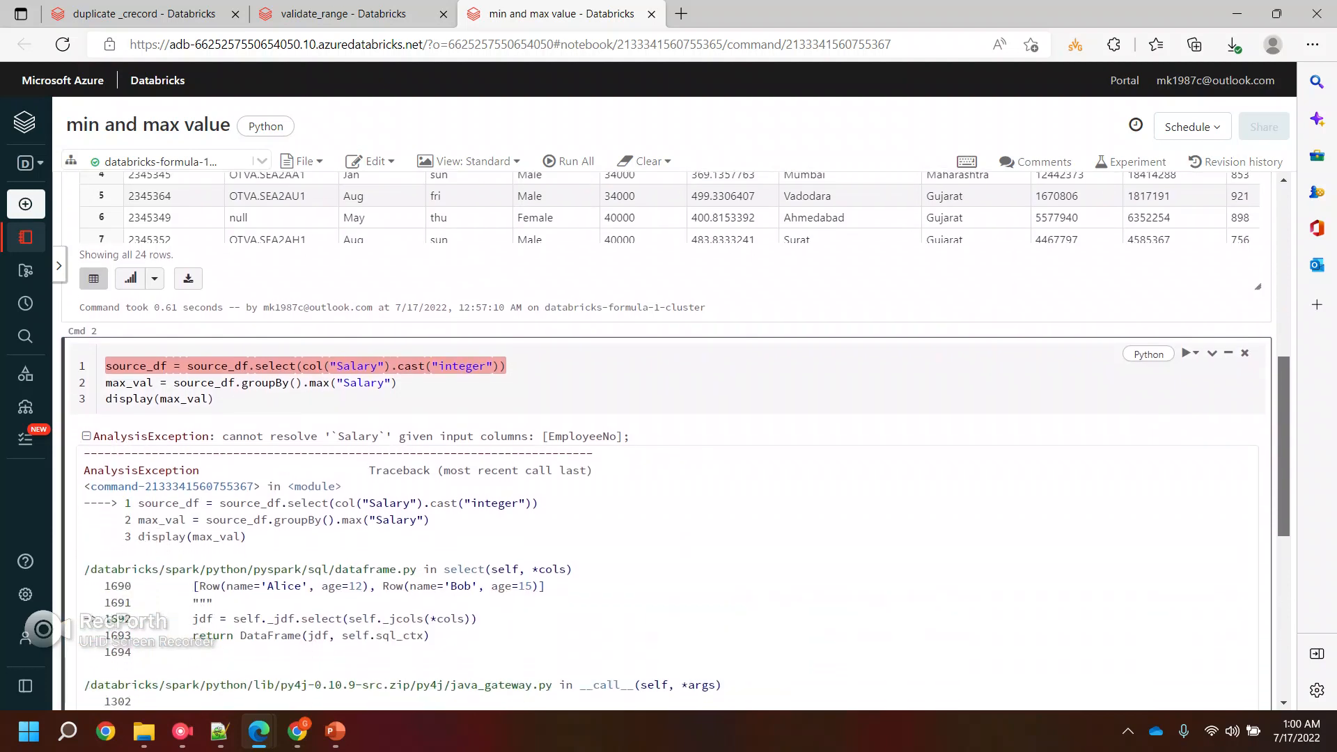
scroll("down", 3)
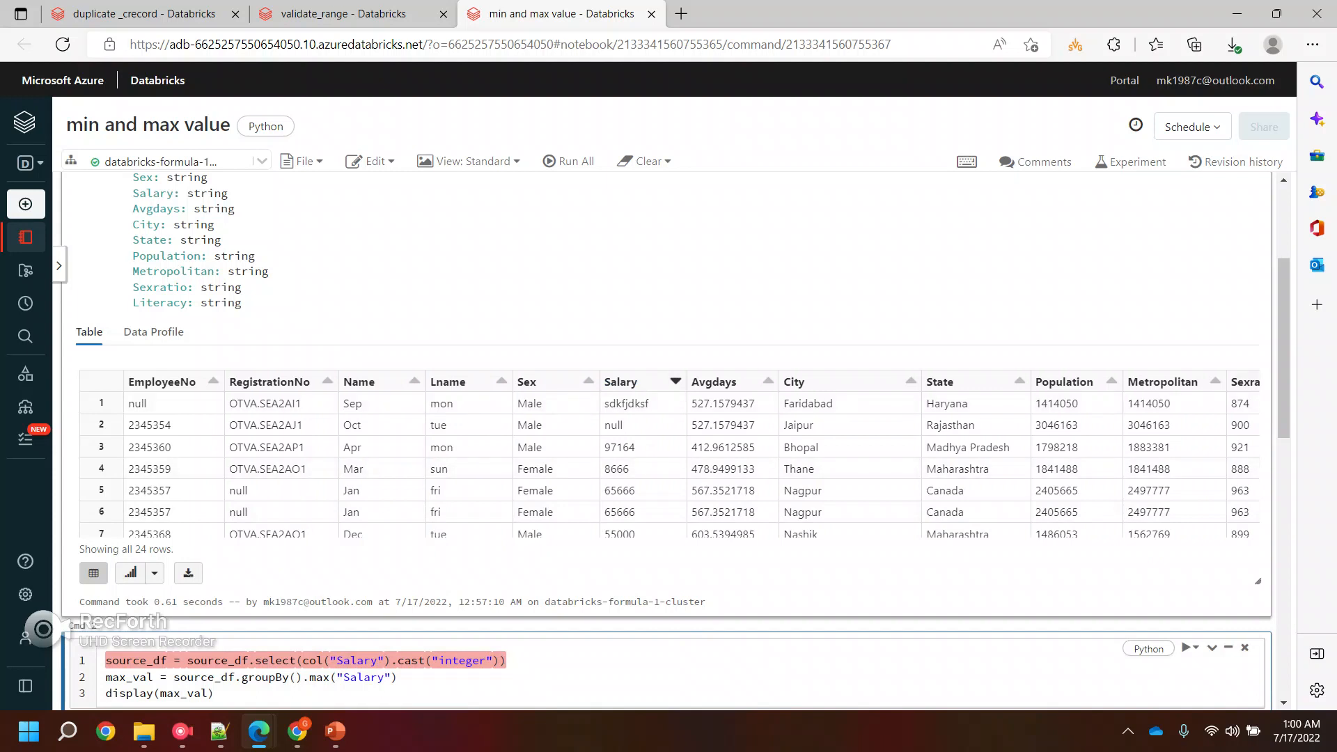
Step: Sort the data table by Sexratio and retarget the cell's column at Sexratio for rerun
left_click(1187, 647)
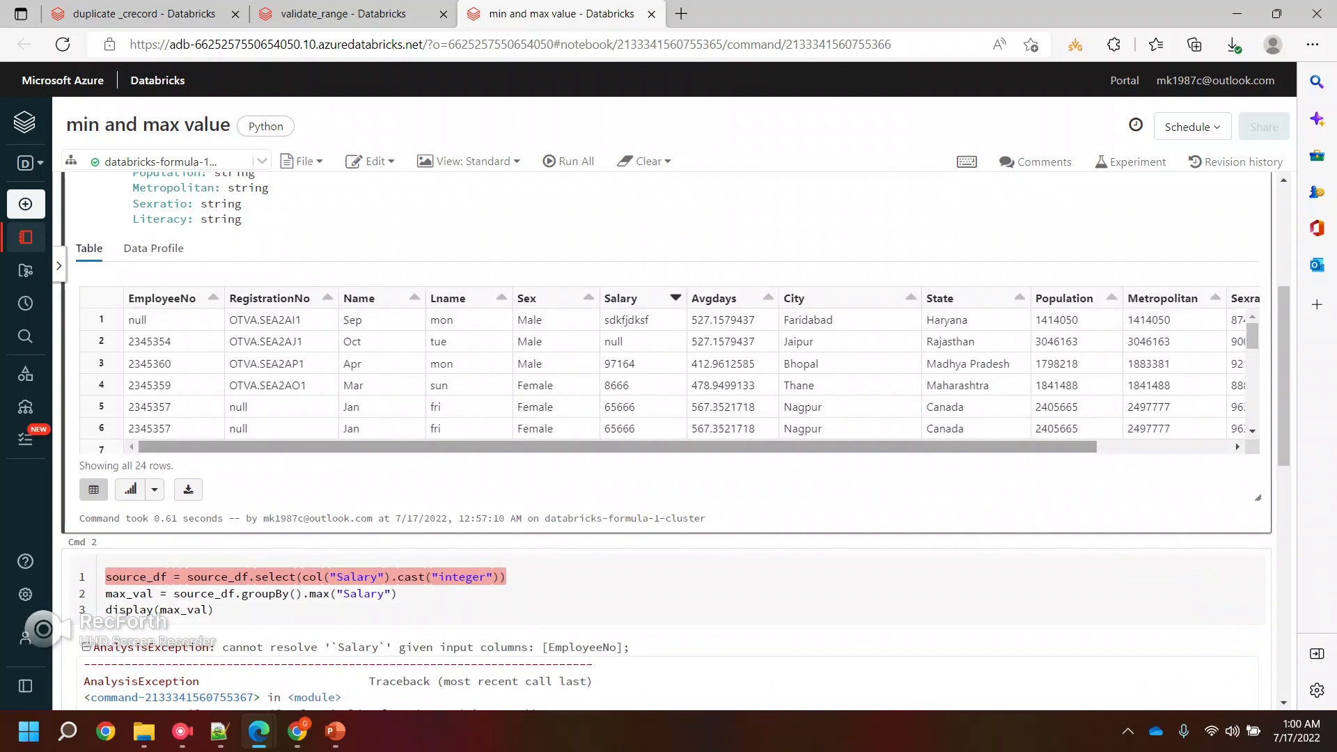
scroll("right", 3)
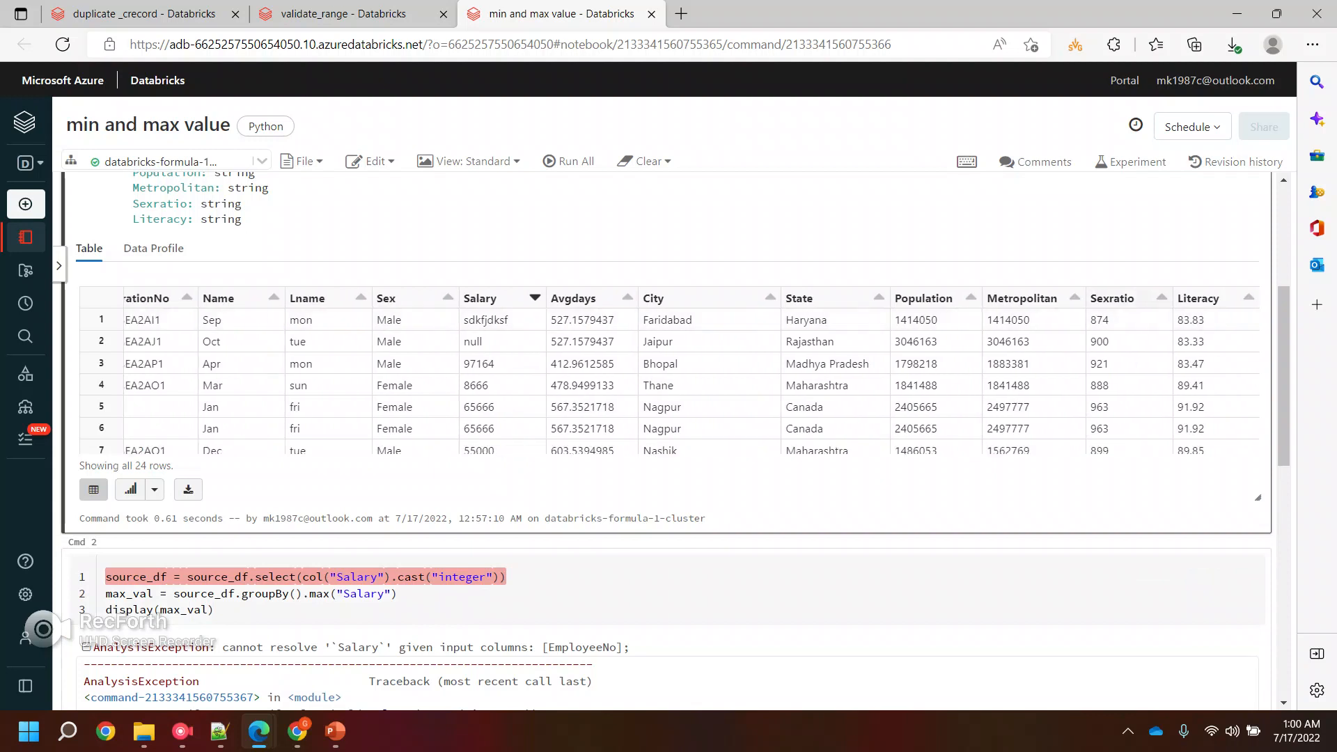
left_click(1113, 298)
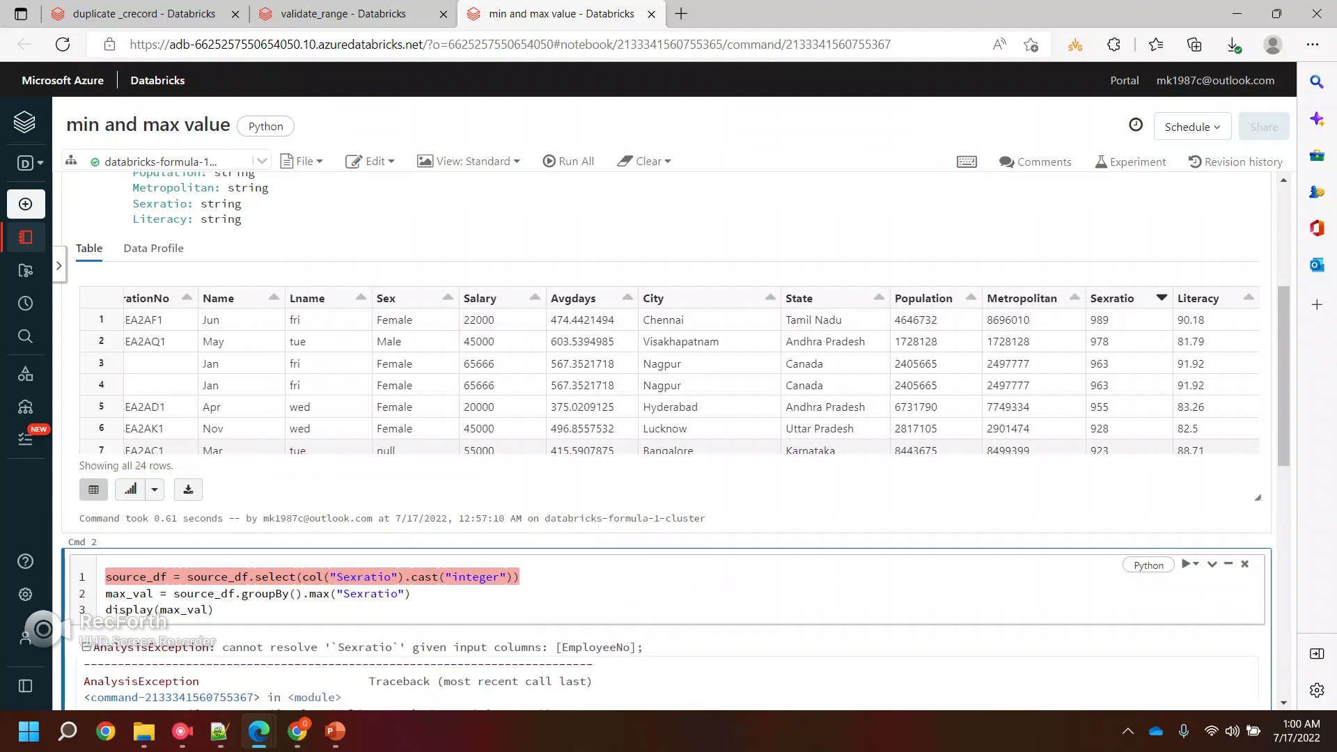
double_click(227, 647)
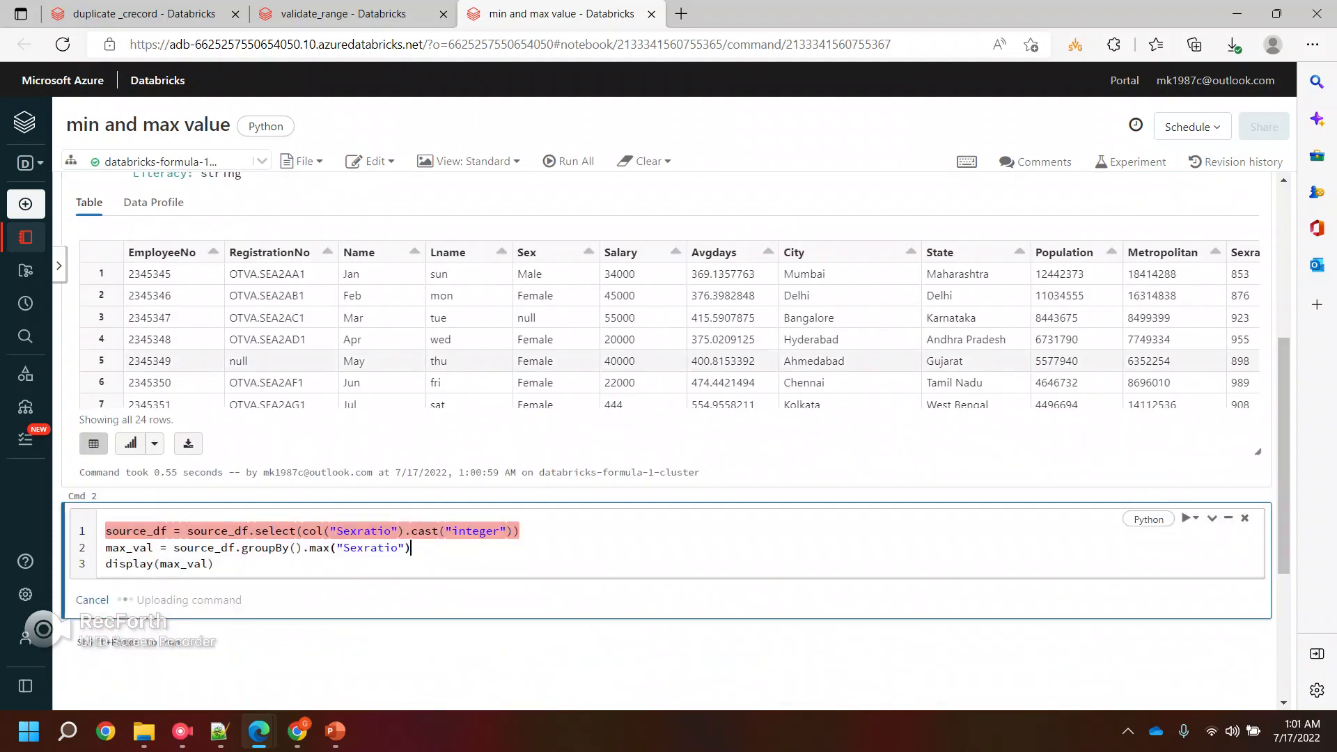
Step: Store the result in source, target Population, rerun Cmd 1 and Cmd 2 giving 12442373
left_click(1183, 518)
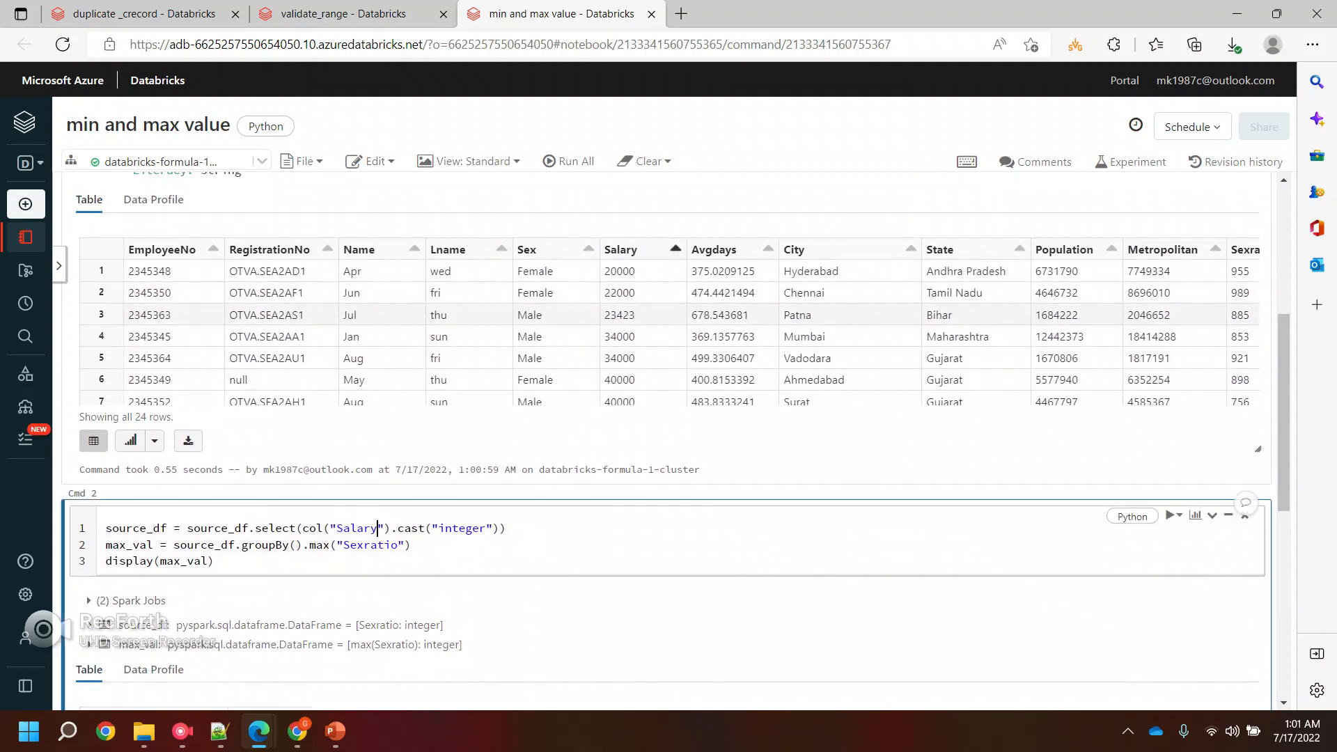
type("Salary")
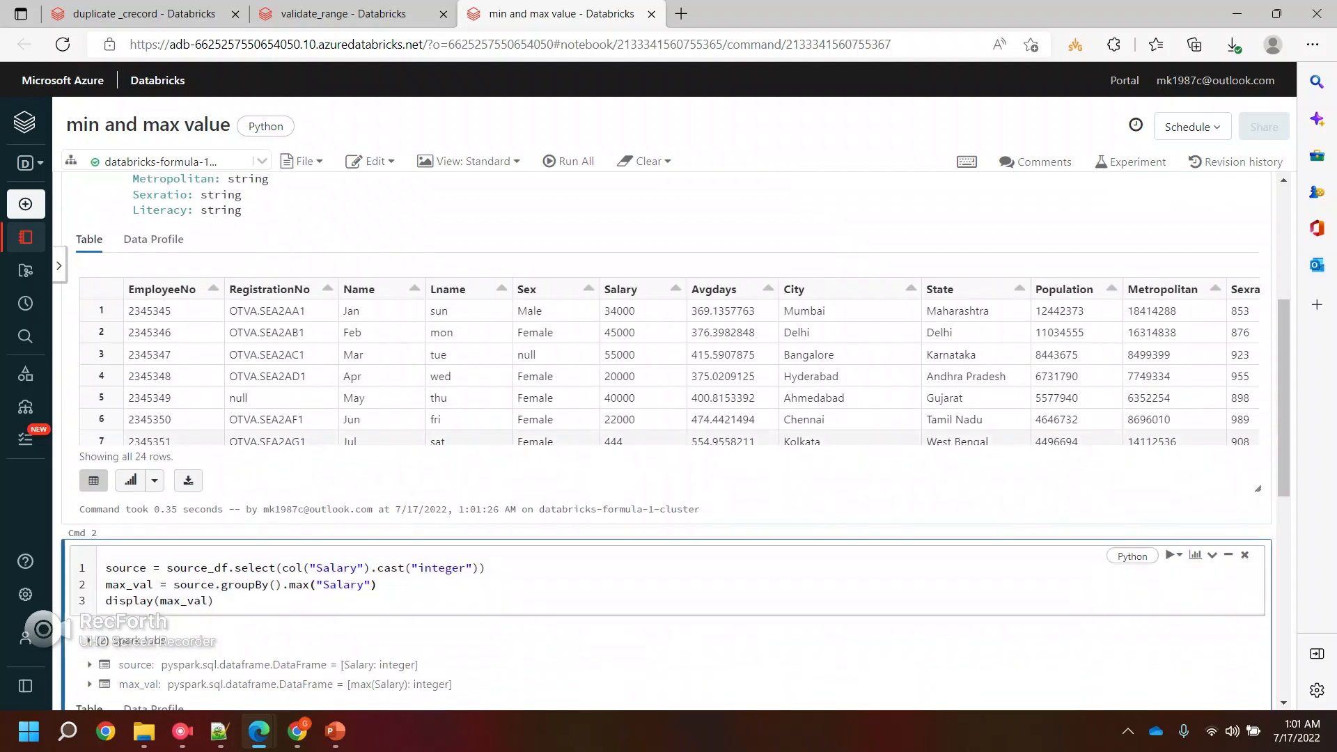
left_click(1171, 556)
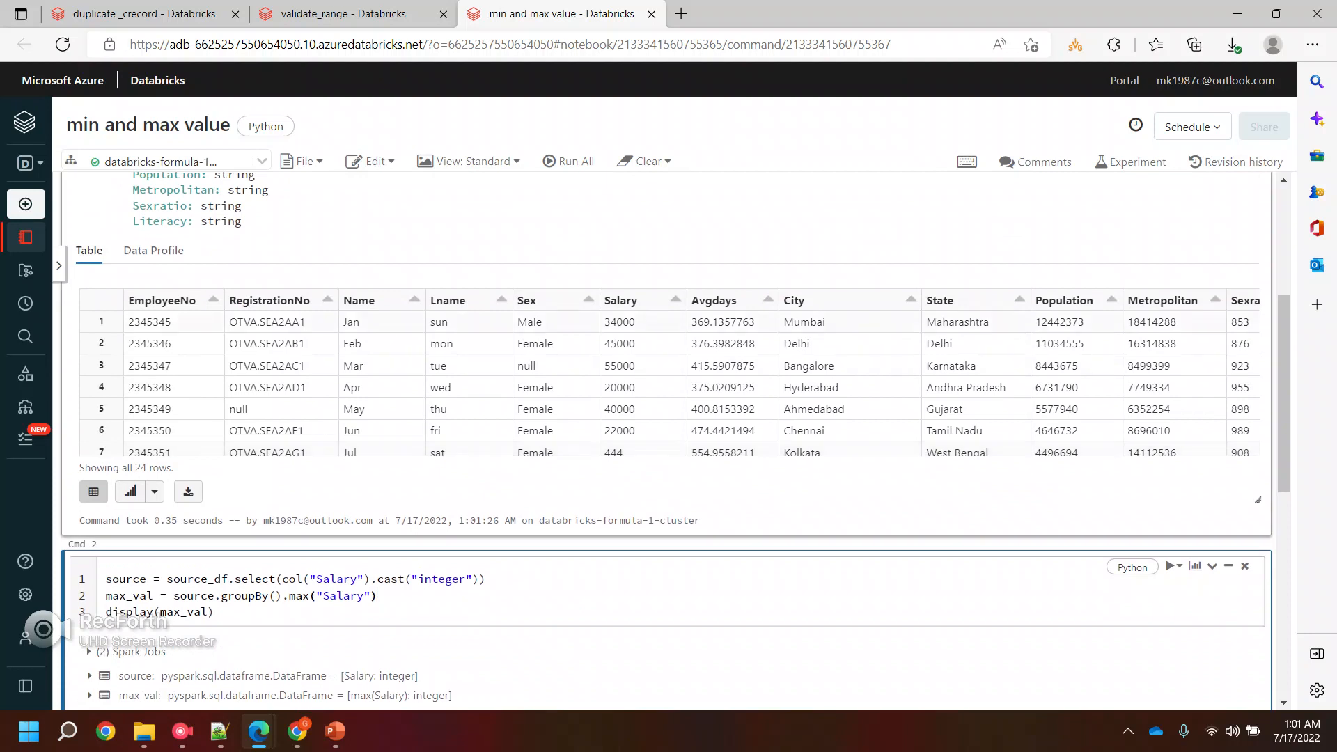
left_click(449, 301)
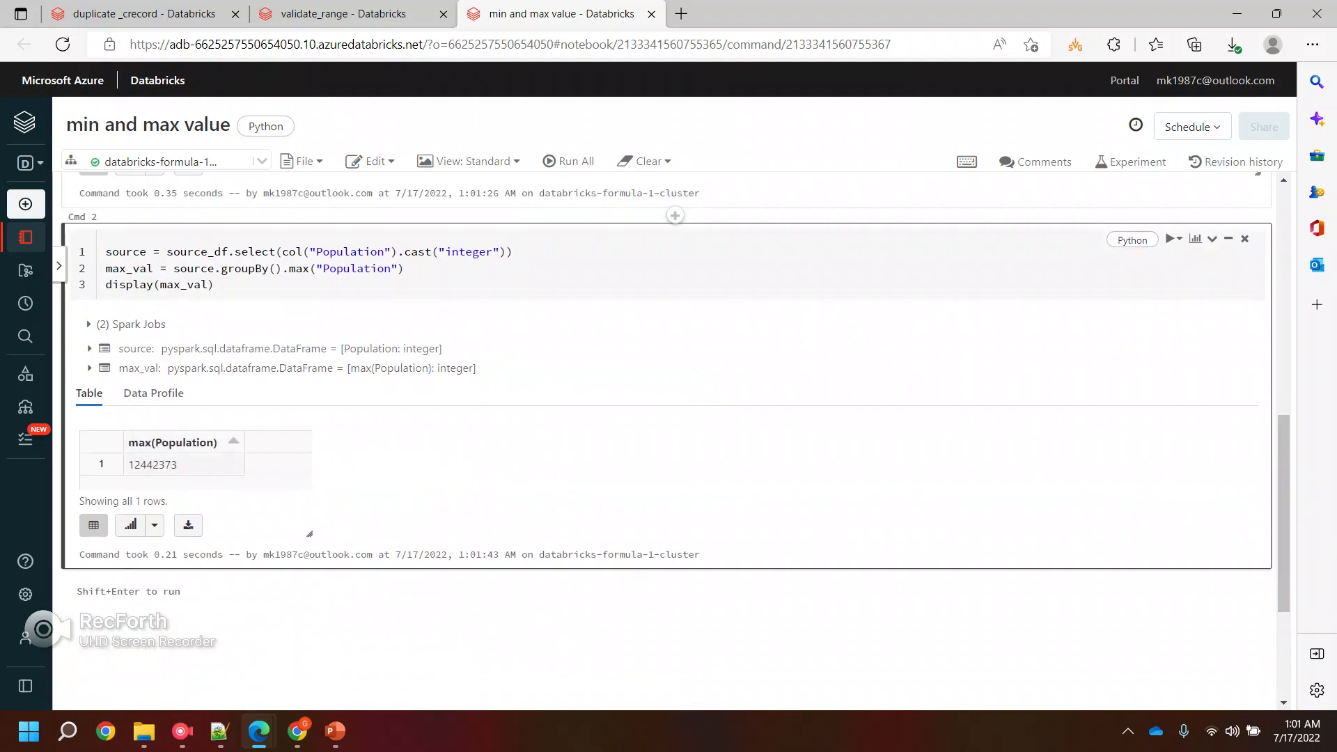
Step: Add Cmd 3 with the code changed to min on Salary cast to integer
double_click(298, 268)
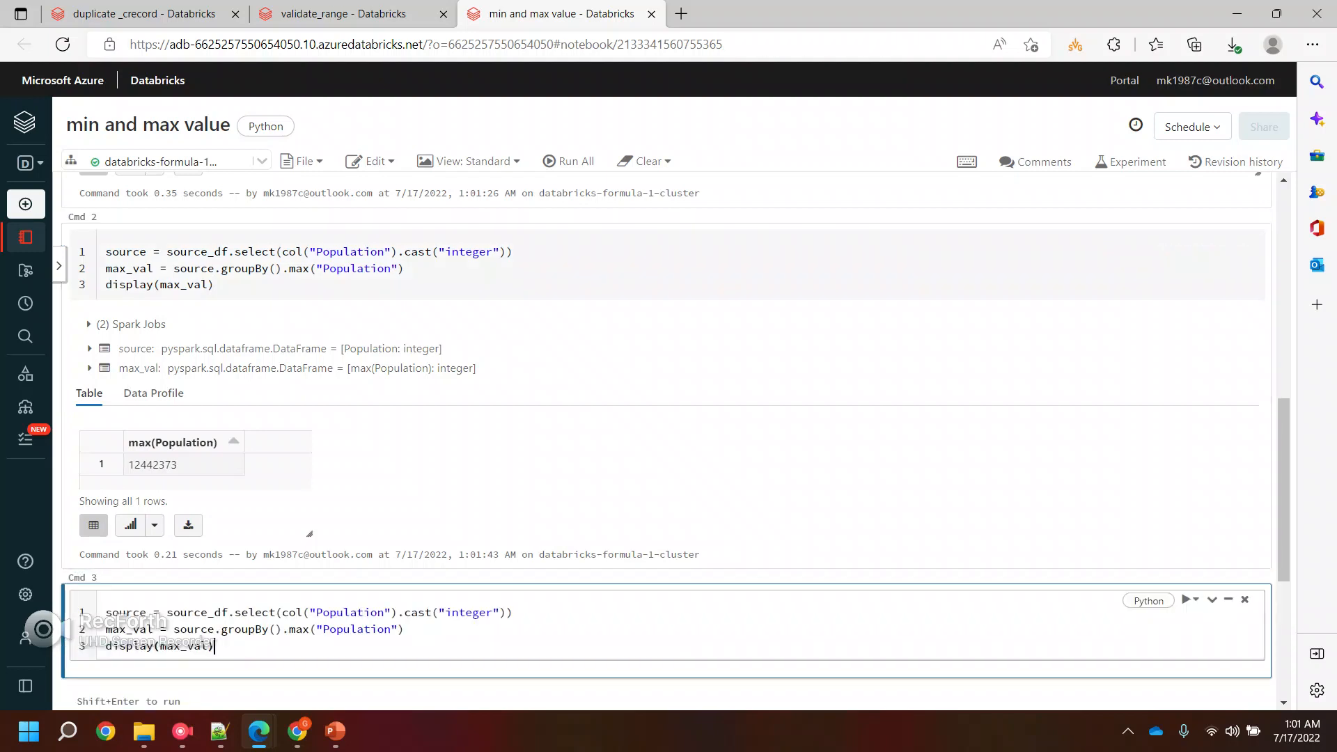
type("min")
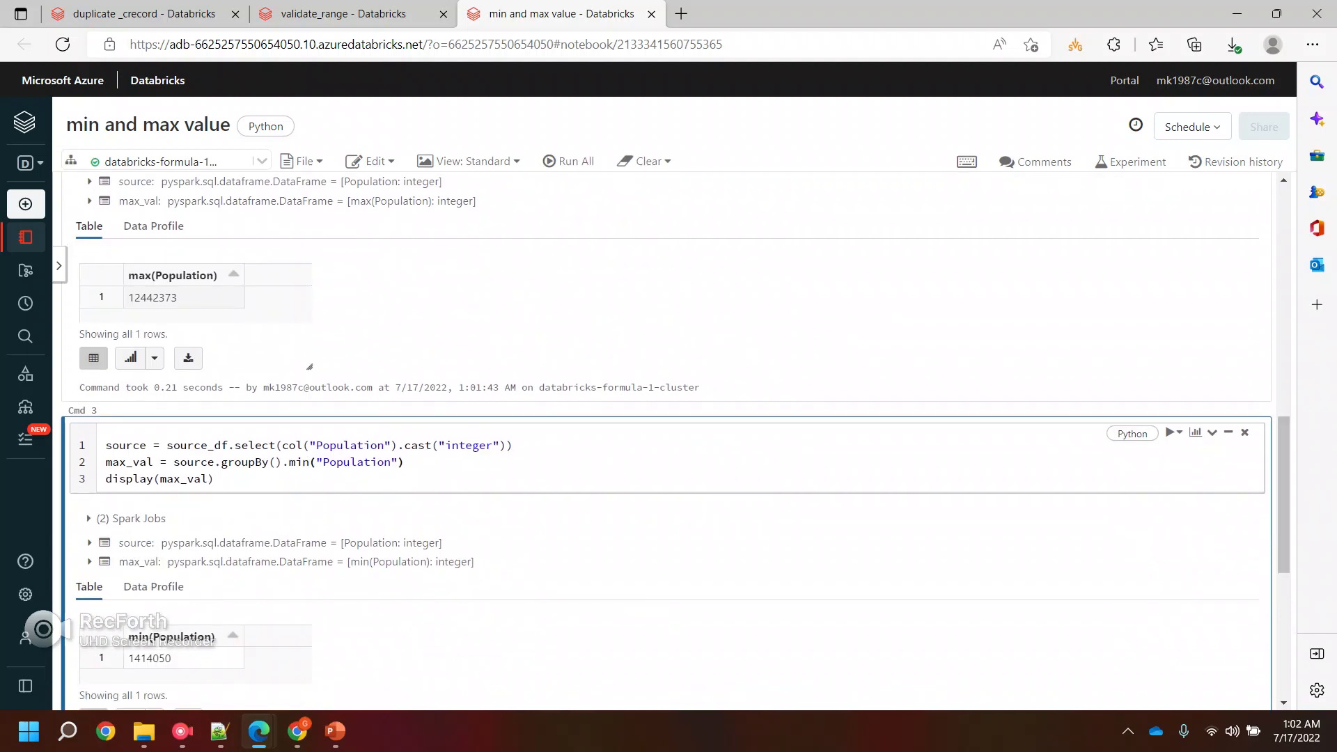
type("Salary")
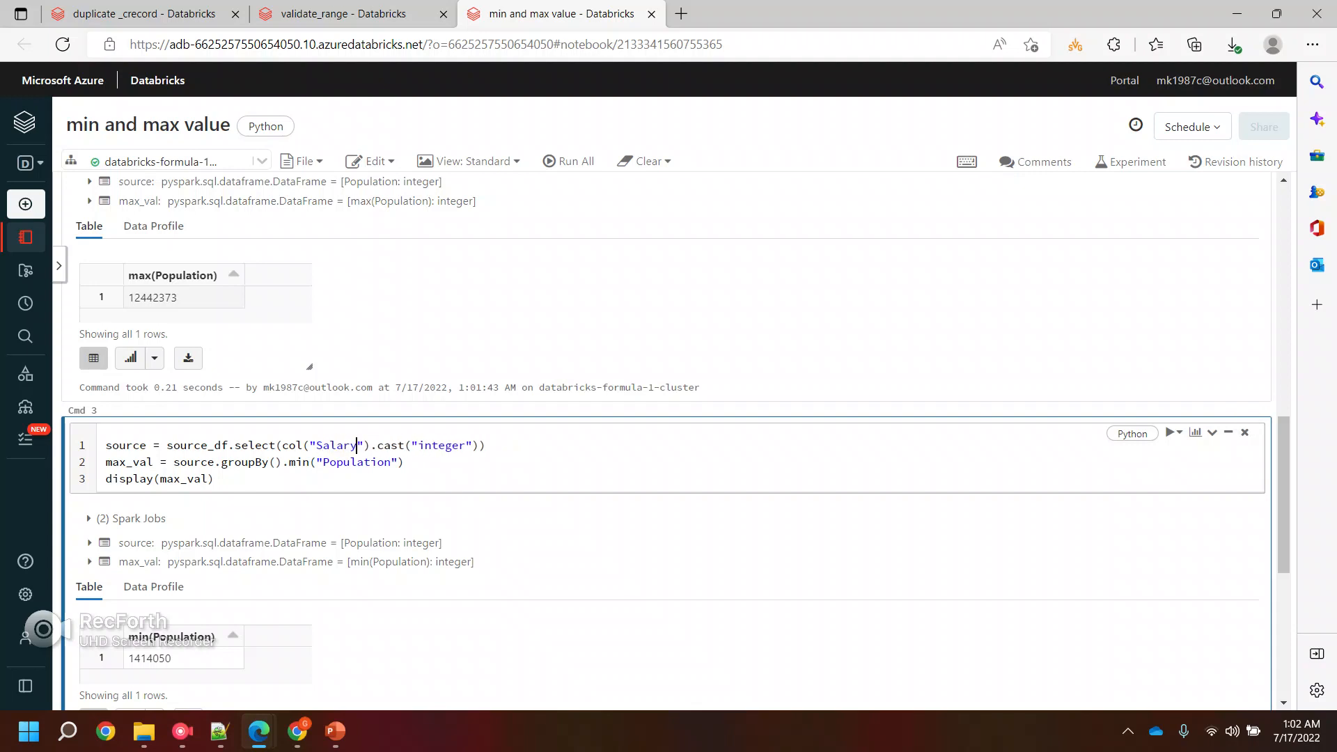
type("Salary")
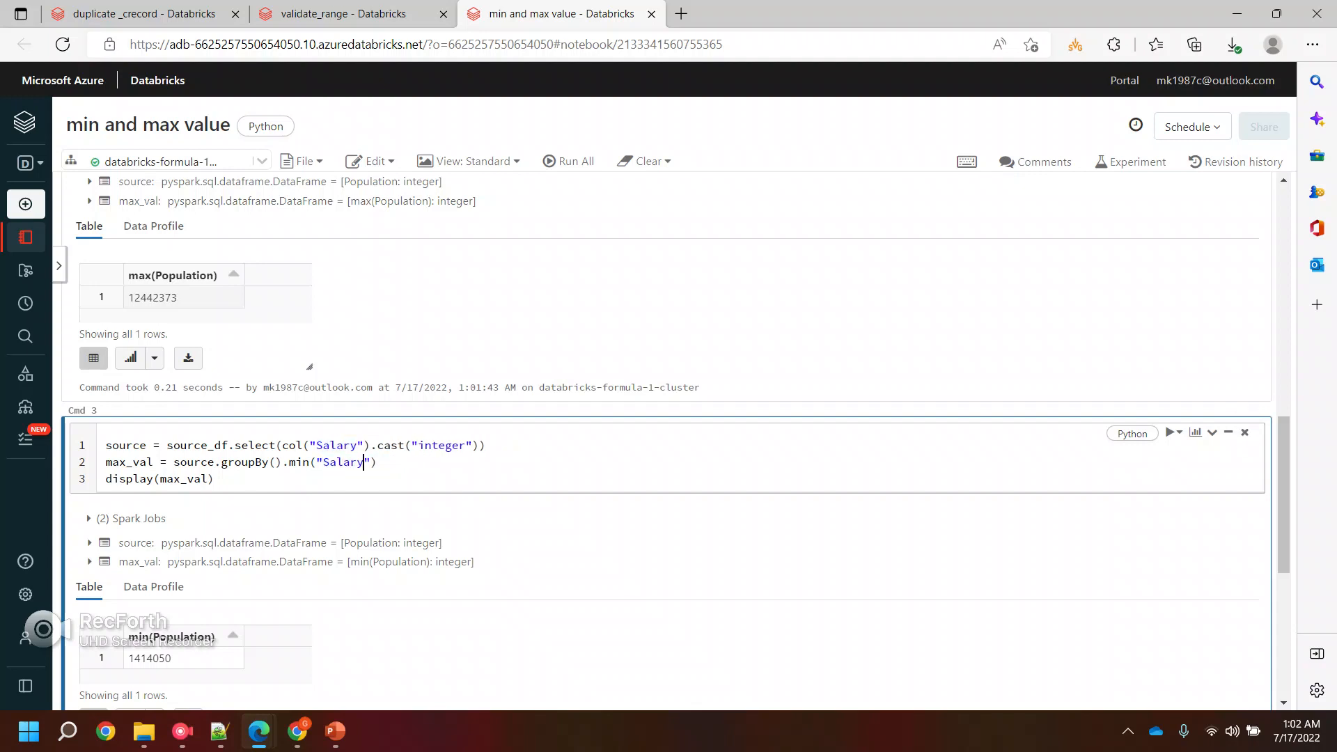
Step: Run Cmd 3 to display the minimum Salary of 444
left_click(1172, 432)
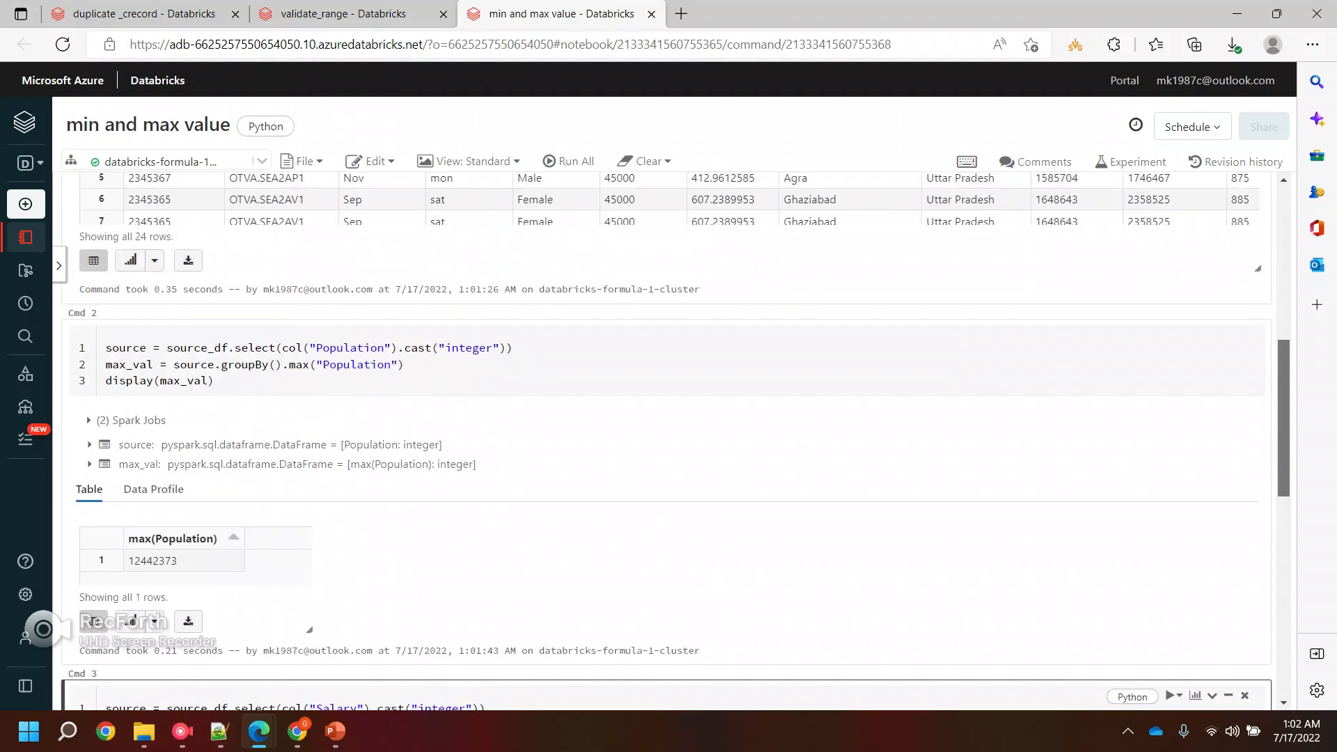
scroll("down", 3)
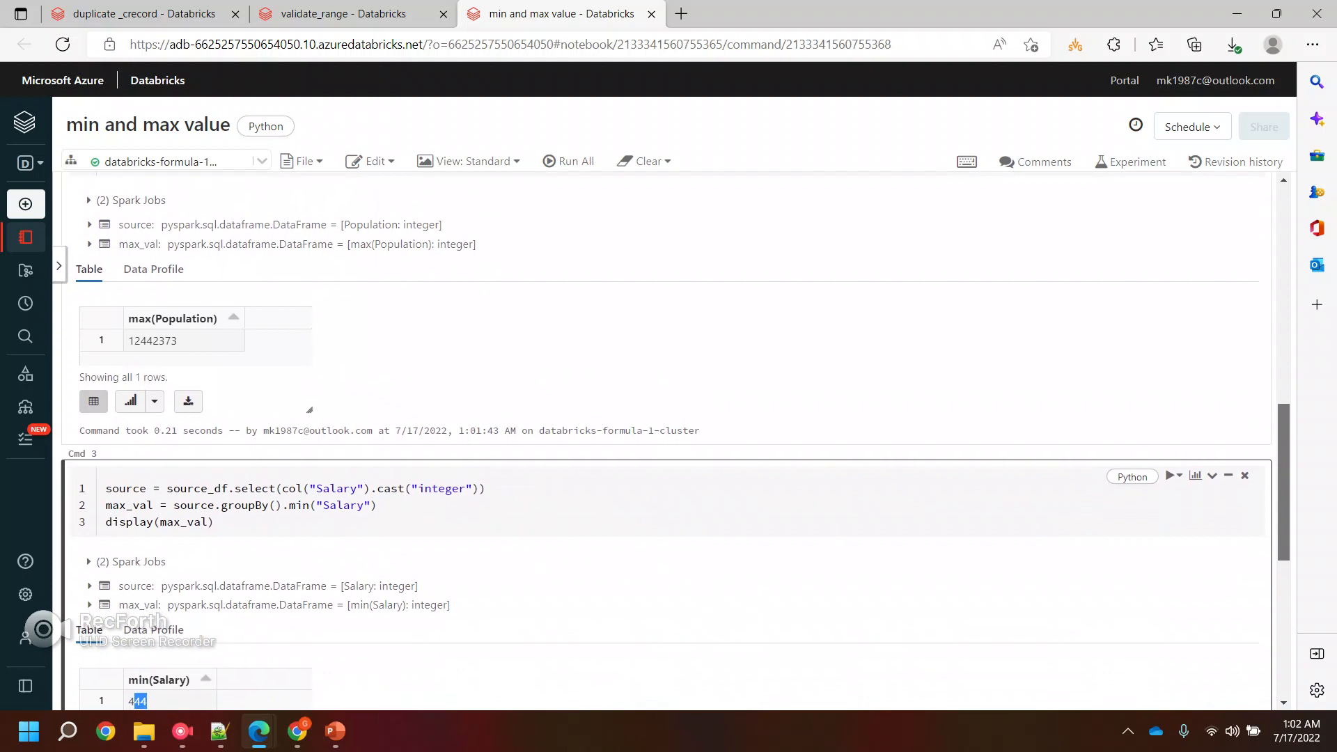
scroll("down", 3)
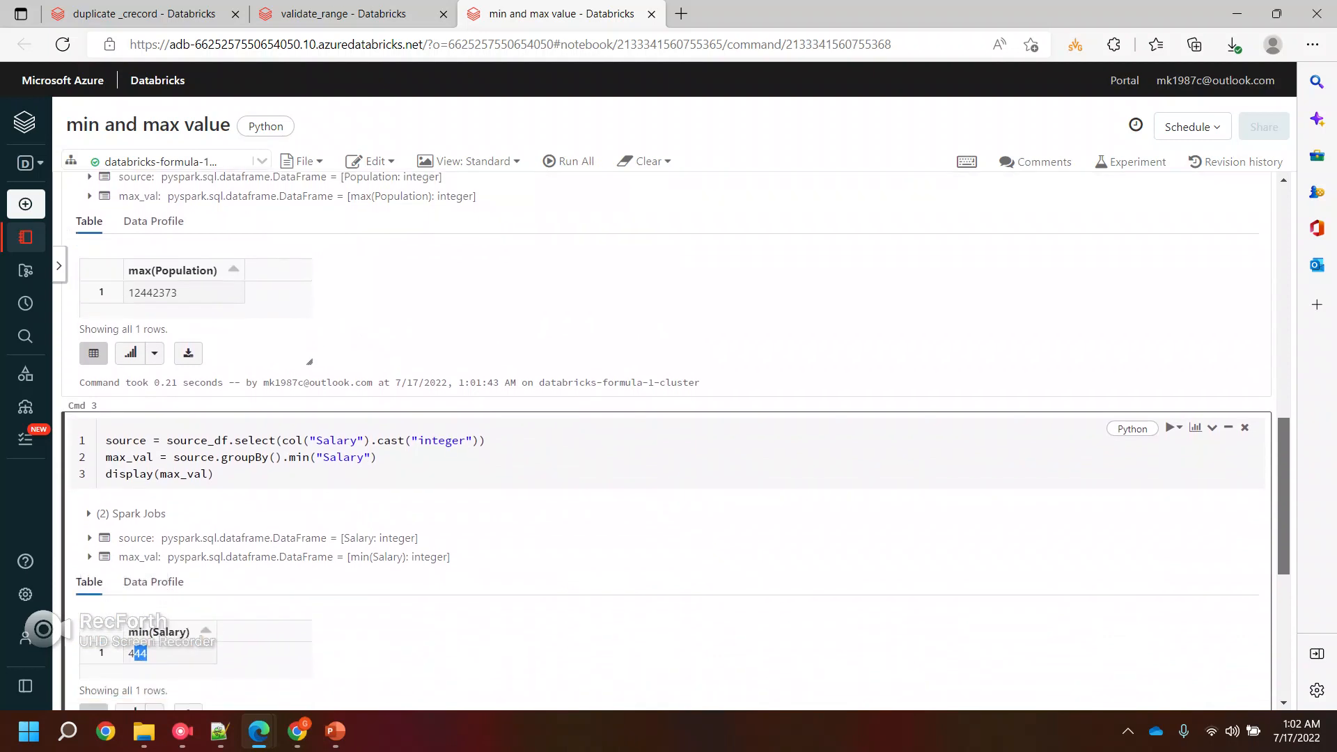
scroll("down", 3)
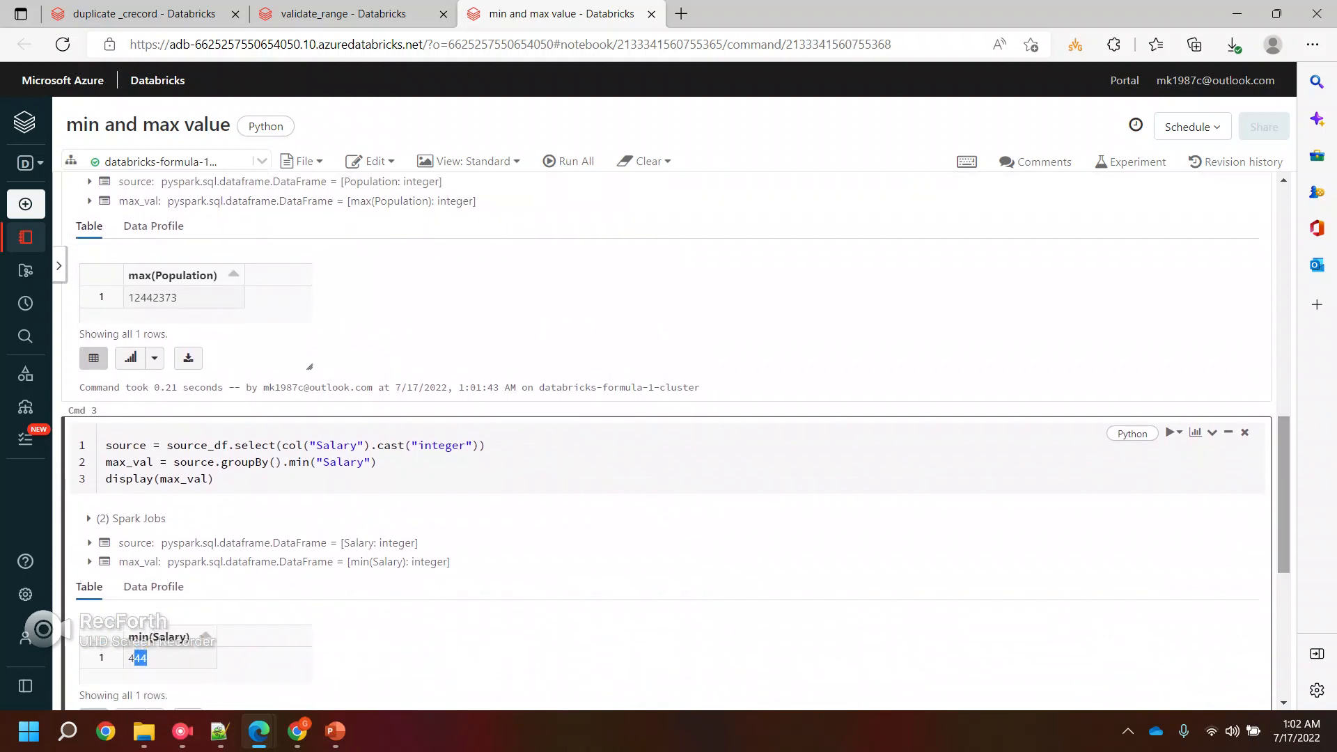